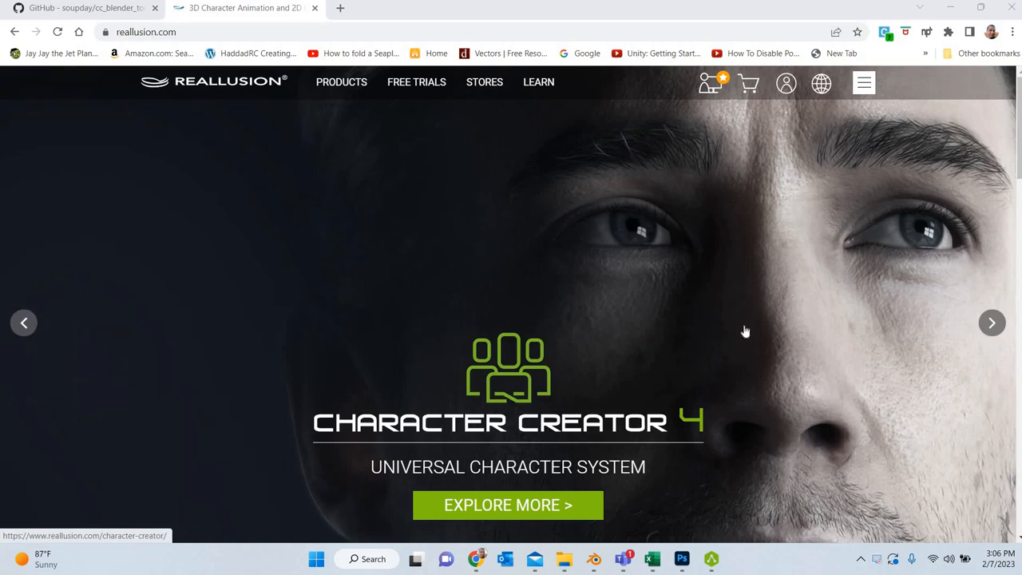
{"action": "mouse_move", "coordinate": [423, 158]}
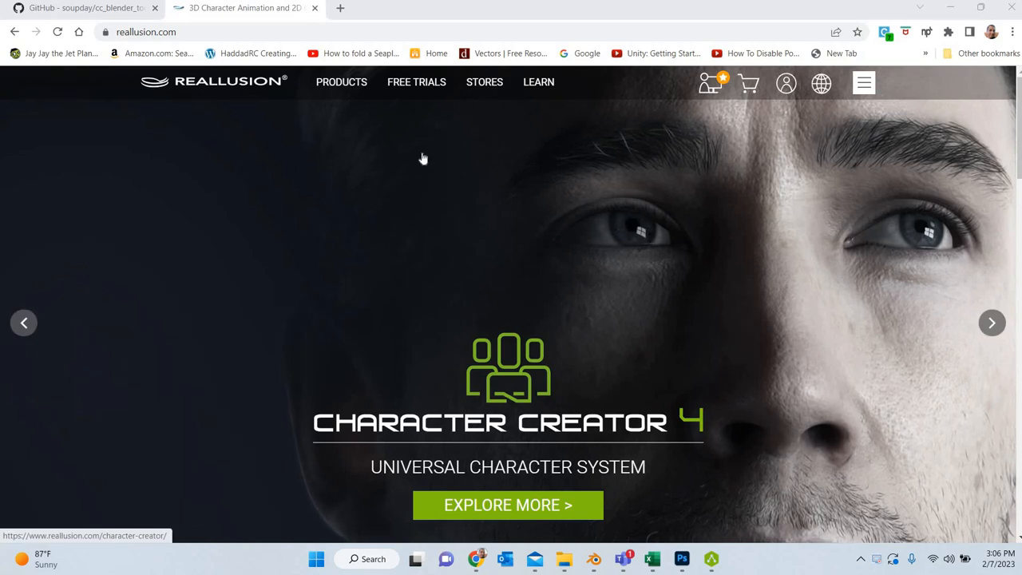
{"action": "mouse_move", "coordinate": [377, 112]}
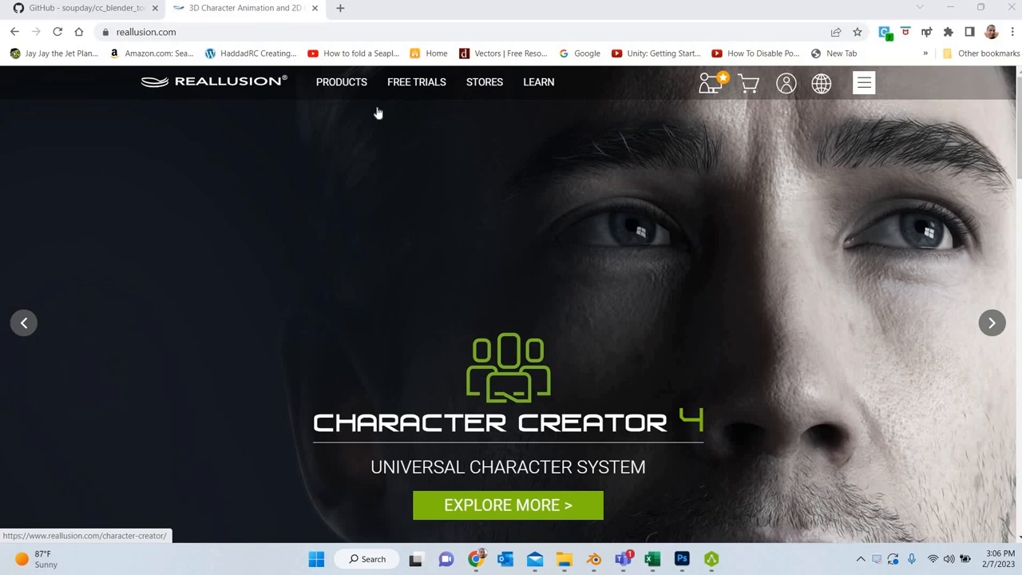
Navigate from the Reallusion Products menu to the AccuRIG page and view its free download section.
{"action": "left_click", "coordinate": [342, 82]}
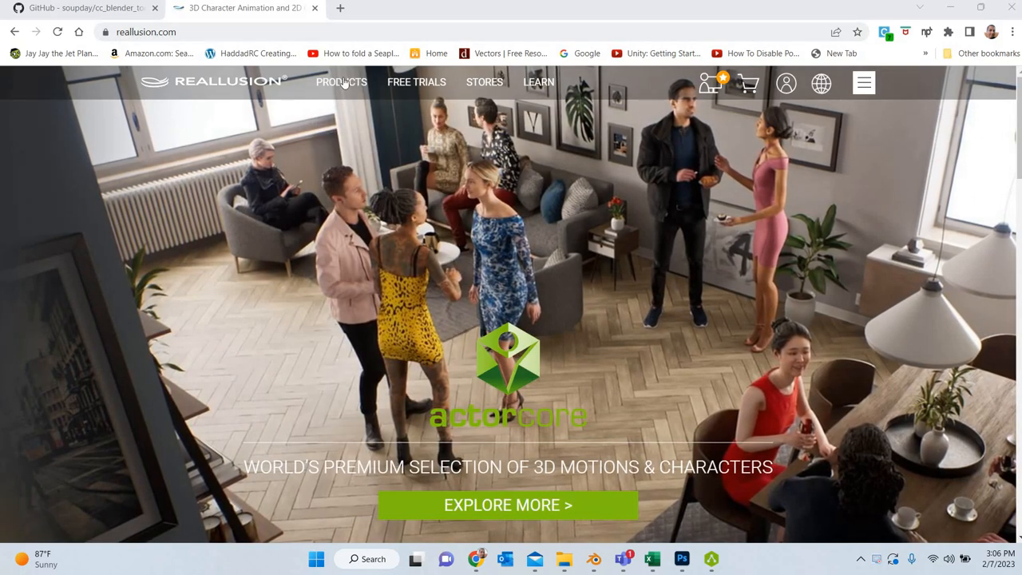
{"action": "left_click", "coordinate": [342, 83]}
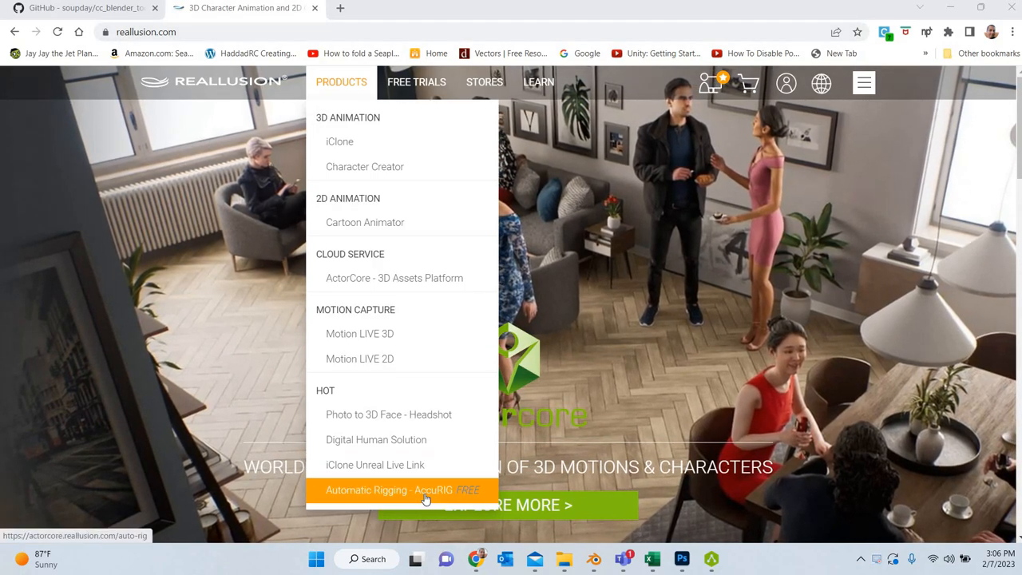
{"action": "left_click", "coordinate": [387, 488]}
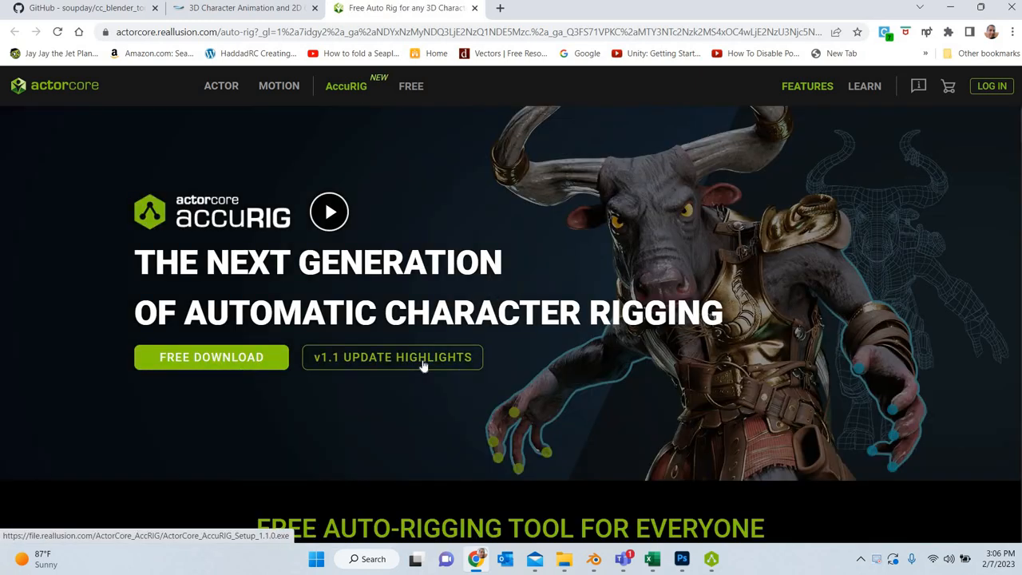
{"action": "scroll", "scroll_direction": "down", "scroll_amount": 3}
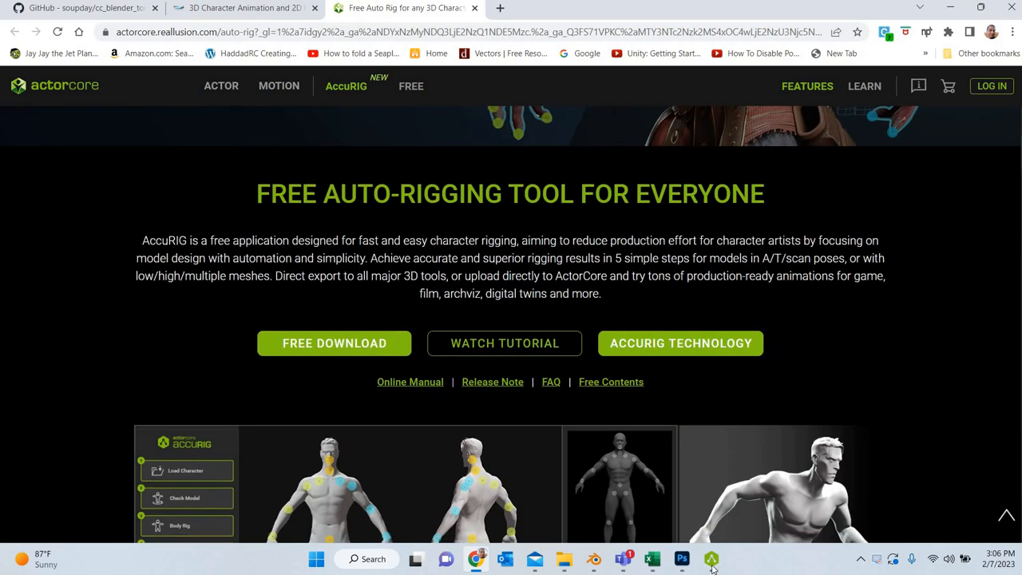
Switch to the ActorCore AccuRIG application showing its Load Character step.
{"action": "left_click", "coordinate": [710, 559]}
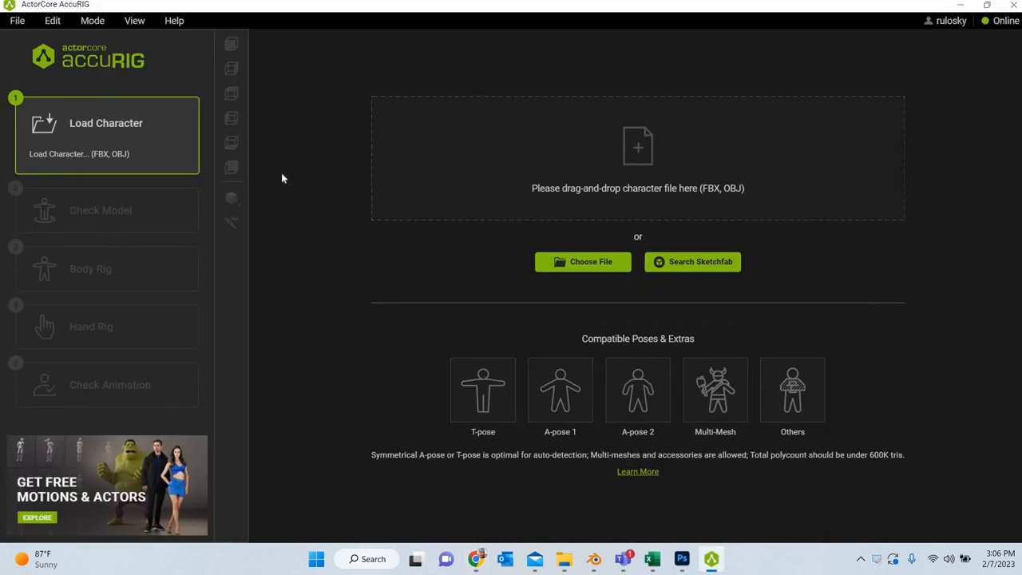
{"action": "mouse_move", "coordinate": [450, 483]}
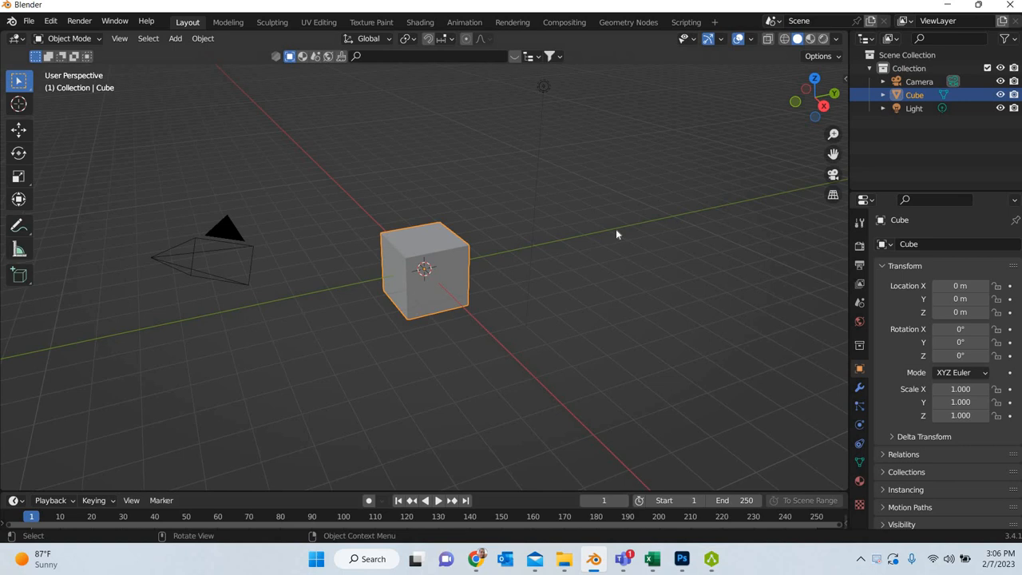
{"action": "mouse_move", "coordinate": [591, 312]}
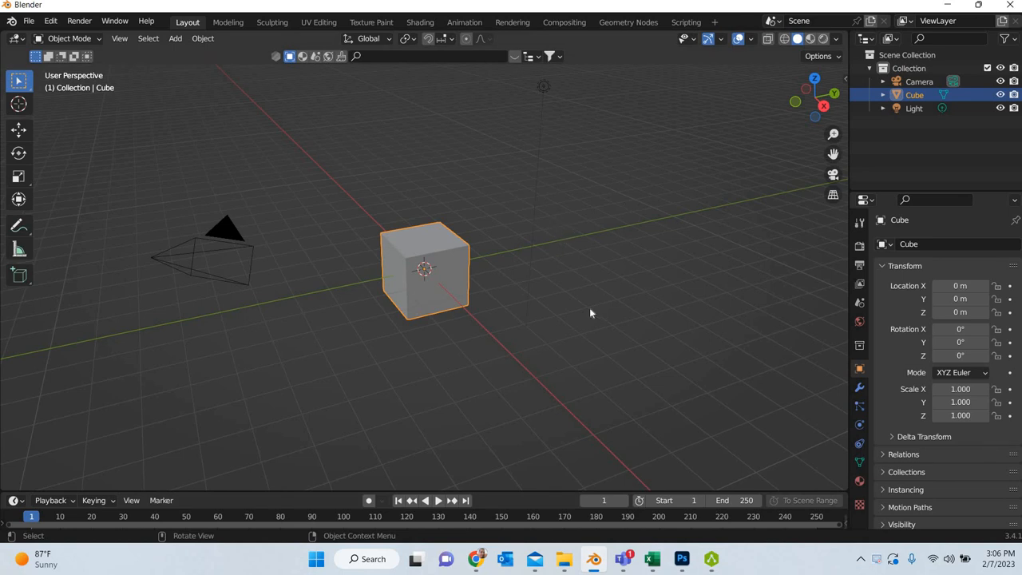
{"action": "mouse_move", "coordinate": [709, 557]}
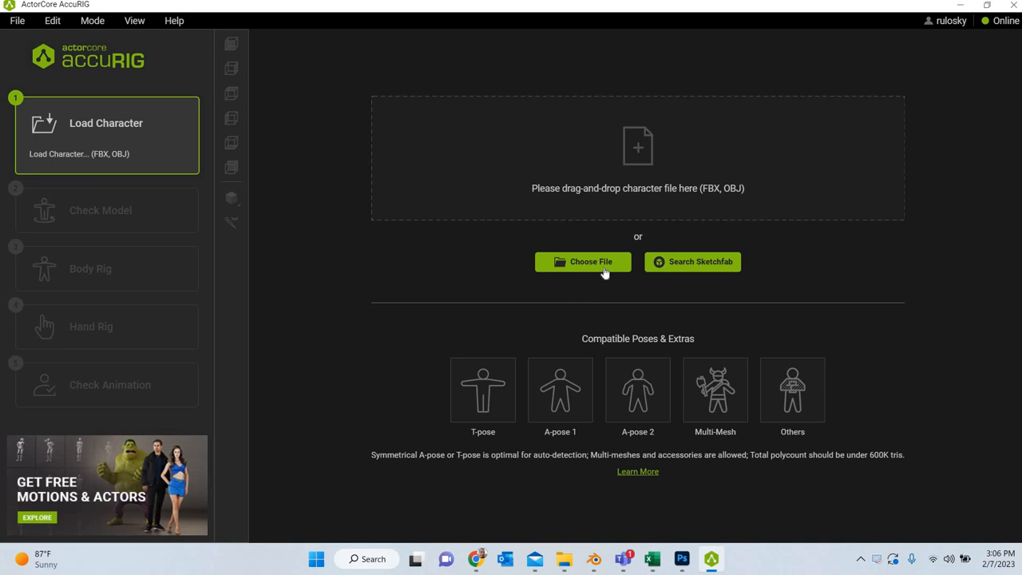
{"action": "mouse_move", "coordinate": [495, 407]}
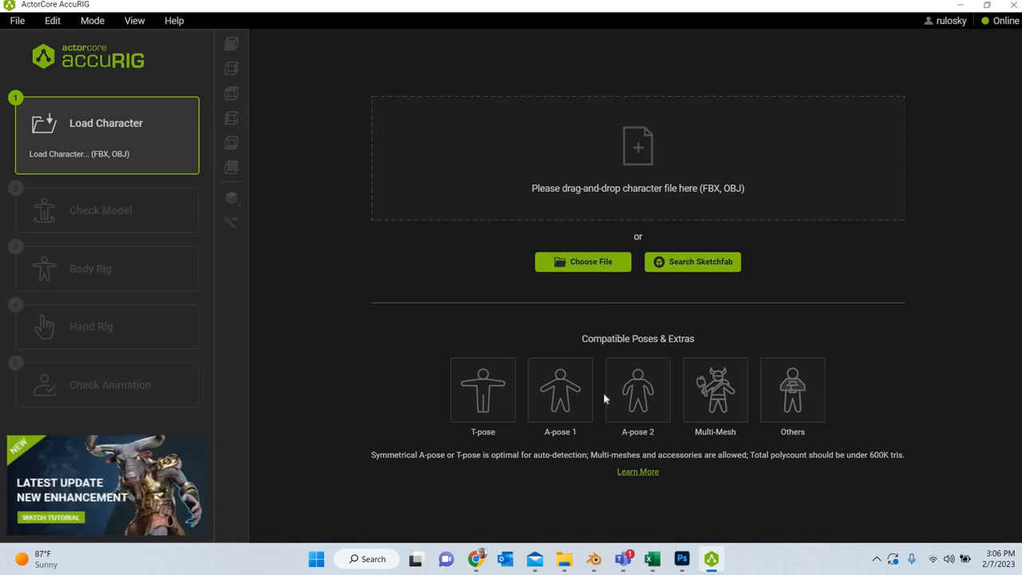
{"action": "mouse_move", "coordinate": [726, 397]}
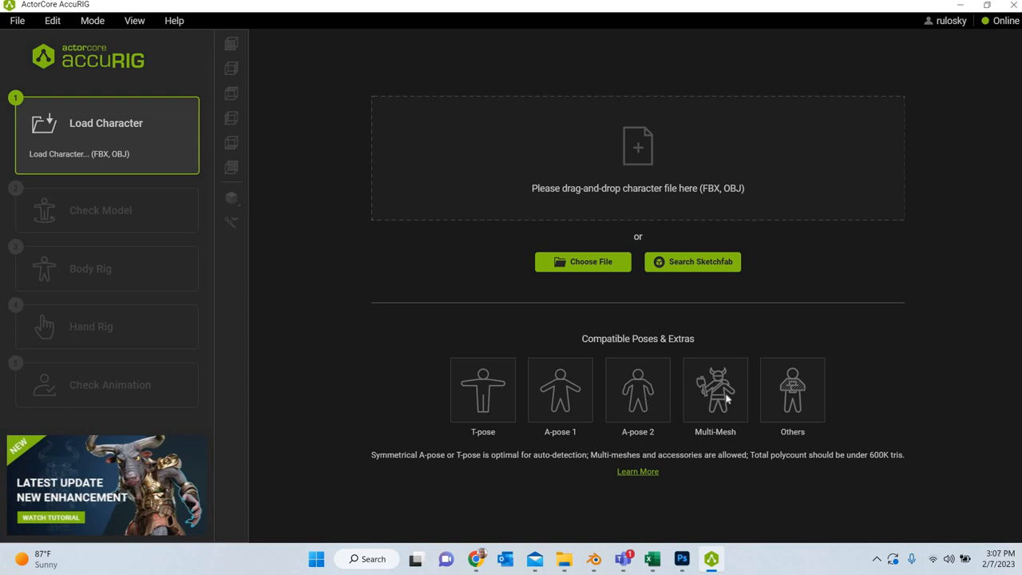
{"action": "mouse_move", "coordinate": [725, 398]}
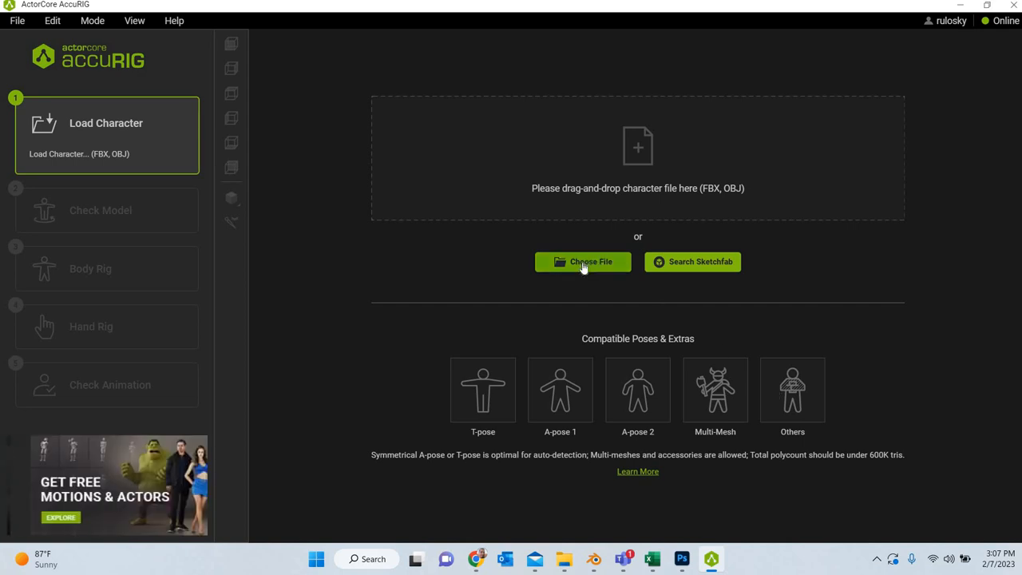
Load the 'lucy without subdiv' FBX file via Choose File.
{"action": "left_click", "coordinate": [583, 262]}
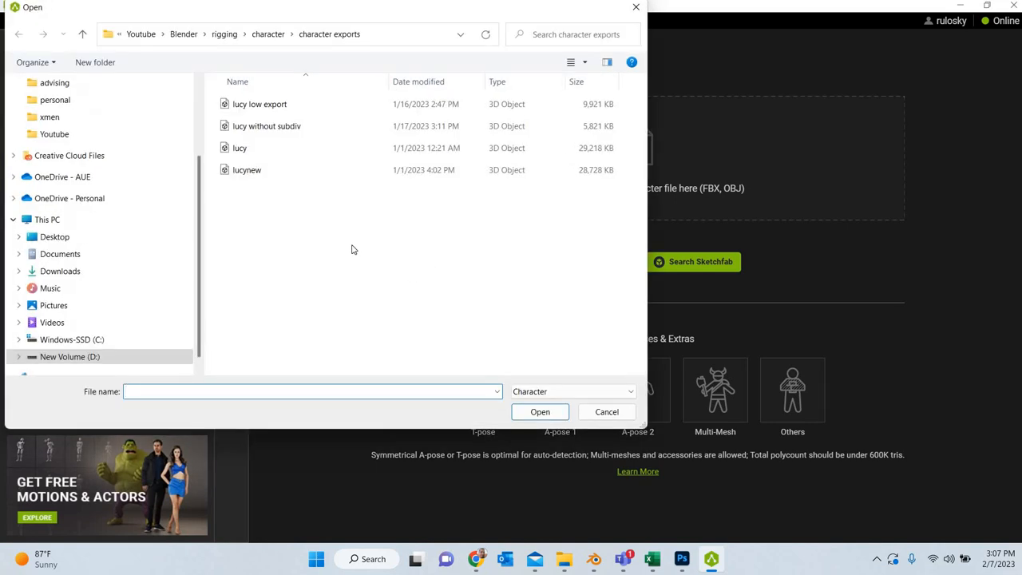
{"action": "left_click", "coordinate": [266, 124]}
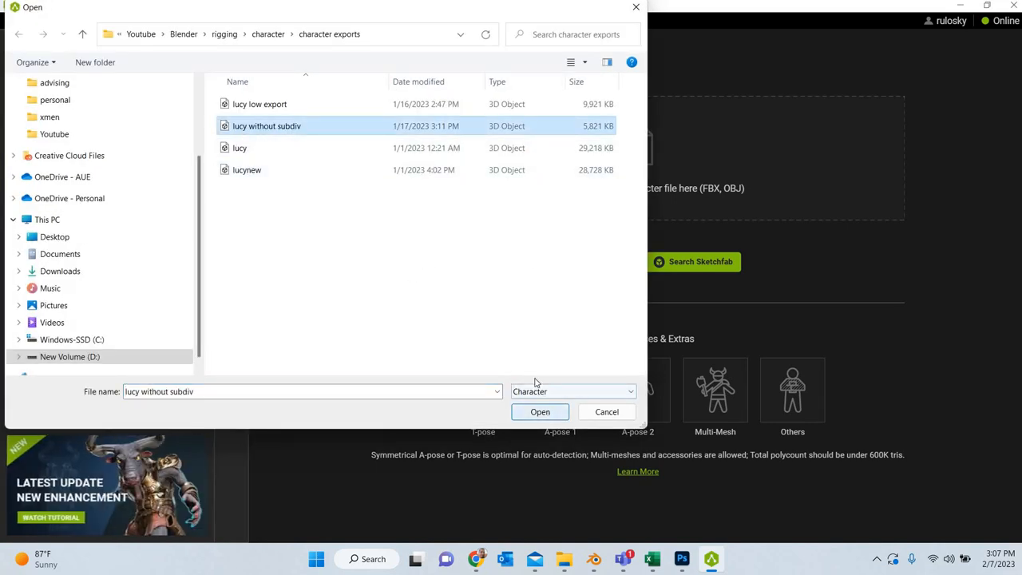
{"action": "left_click", "coordinate": [539, 412]}
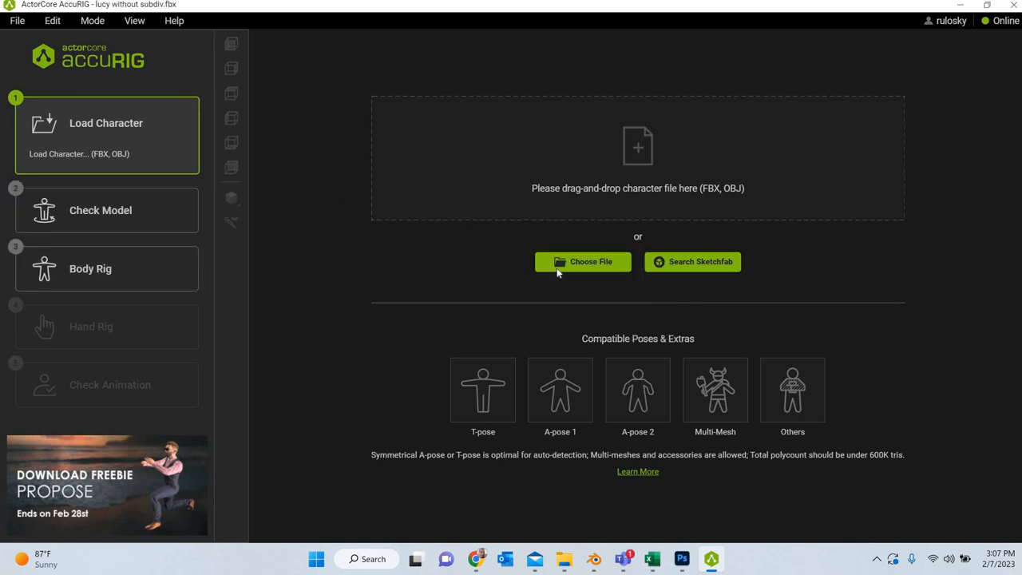
Enable Force Symmetry for the Lucy character in the Check Model step.
{"action": "left_click", "coordinate": [583, 262]}
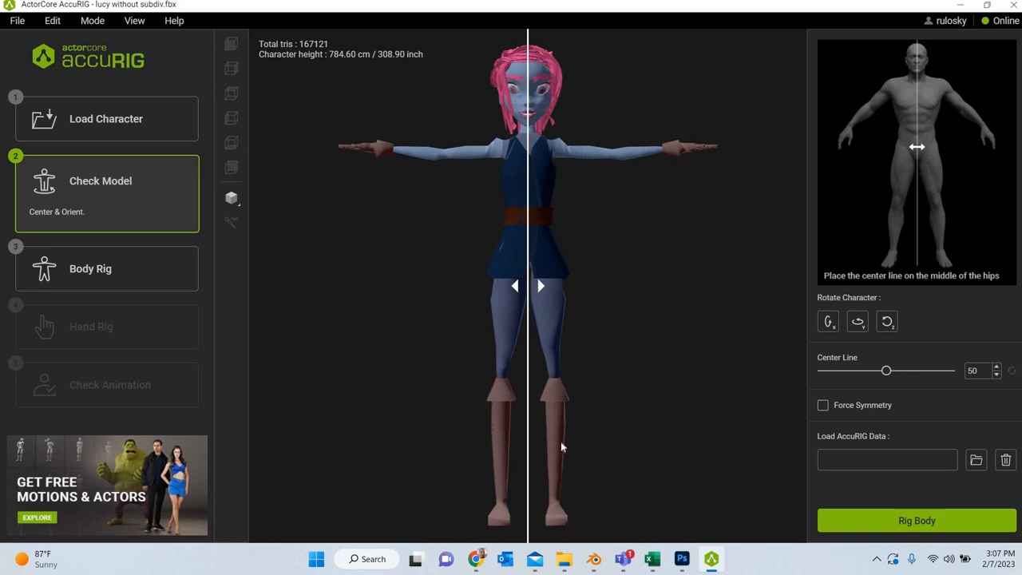
{"action": "mouse_move", "coordinate": [633, 287]}
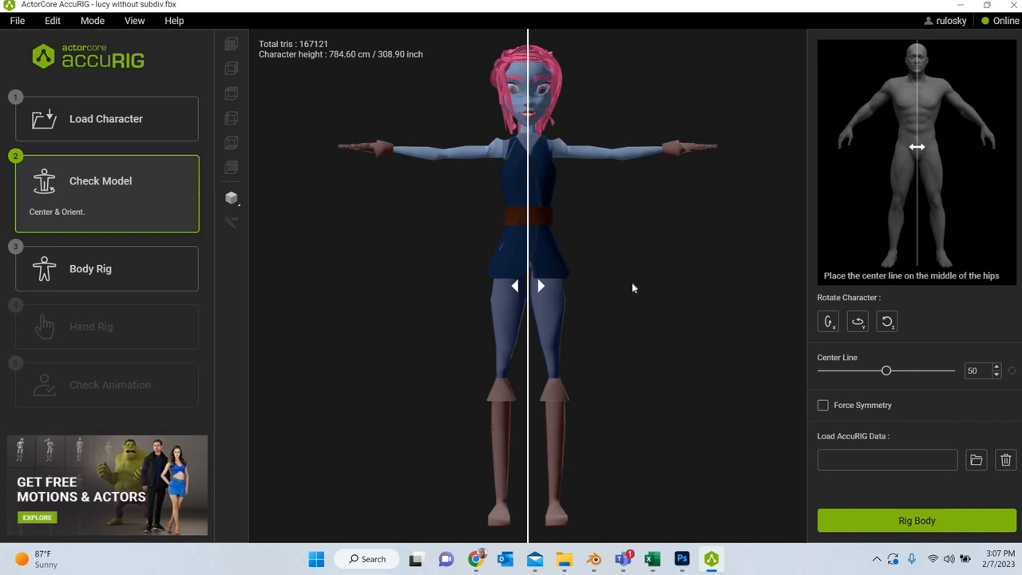
{"action": "mouse_move", "coordinate": [368, 262]}
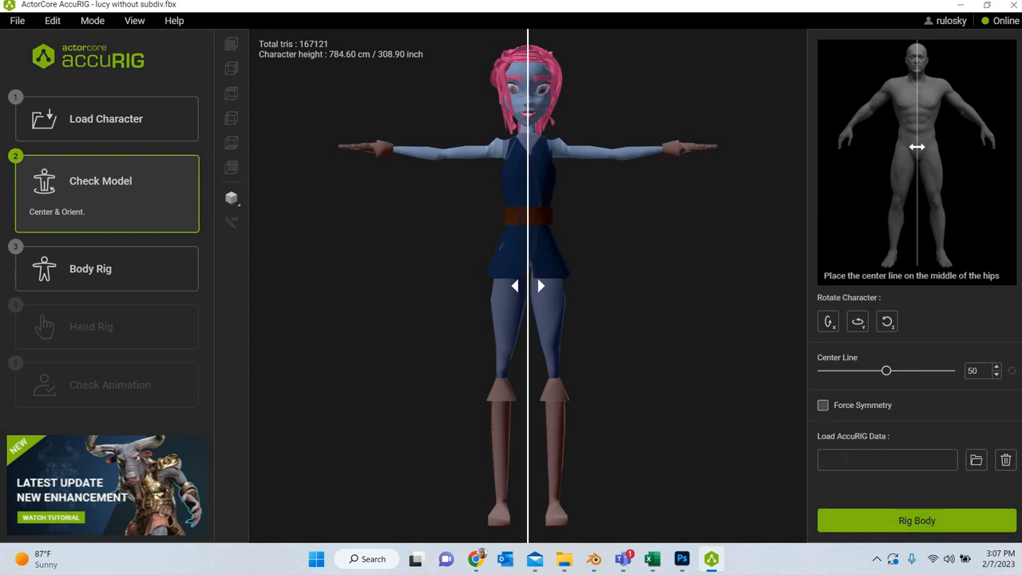
{"action": "left_click", "coordinate": [822, 405]}
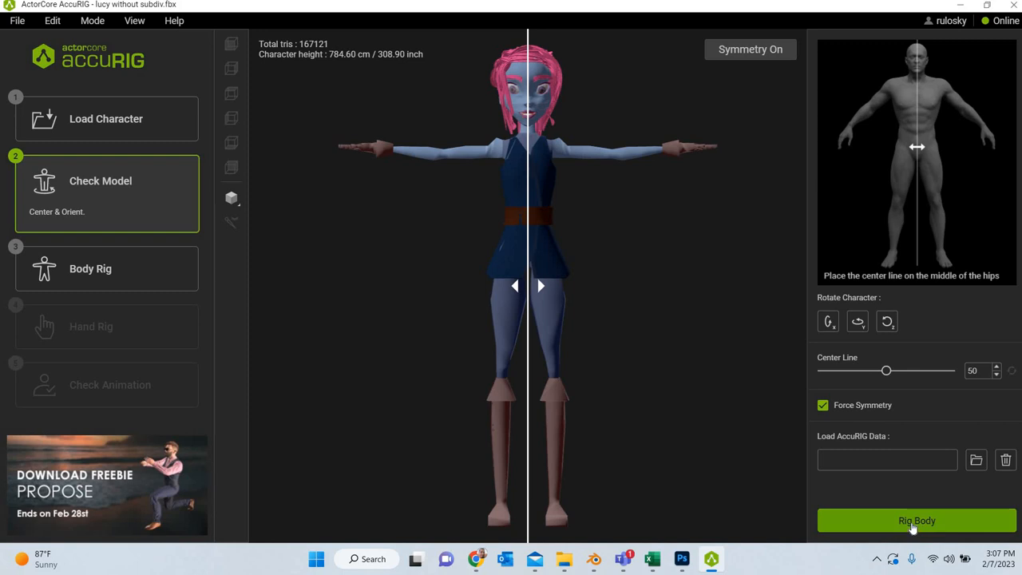
Start Rig Body so AccuRIG evaluates and places Lucy's body joints.
{"action": "left_click", "coordinate": [916, 521]}
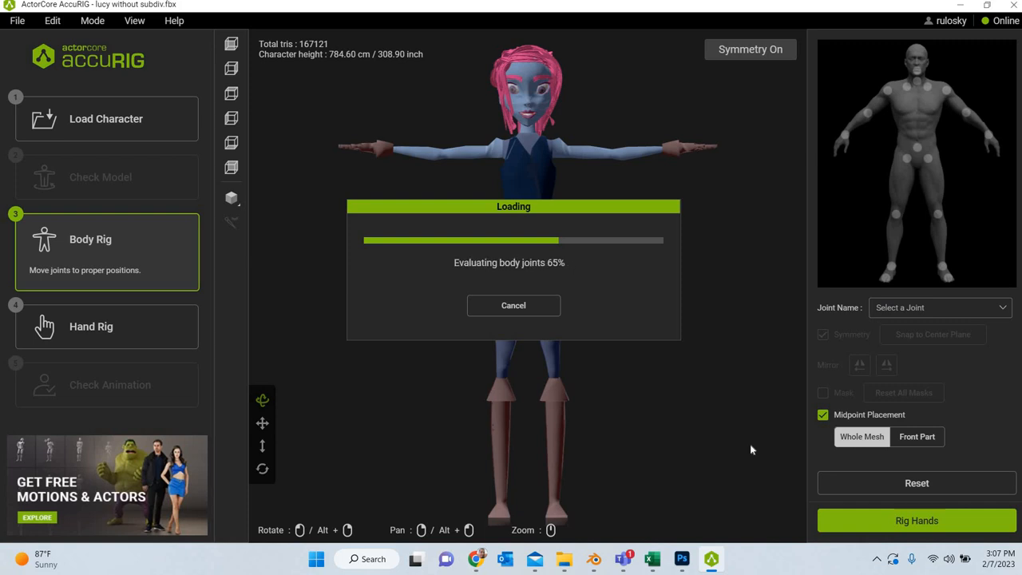
{"action": "mouse_move", "coordinate": [719, 441]}
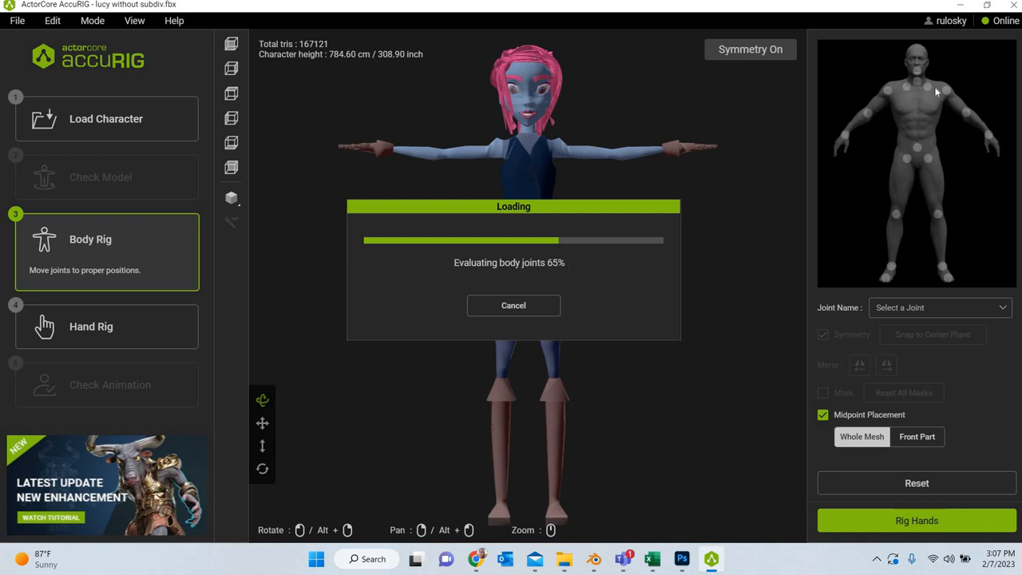
{"action": "mouse_move", "coordinate": [721, 322]}
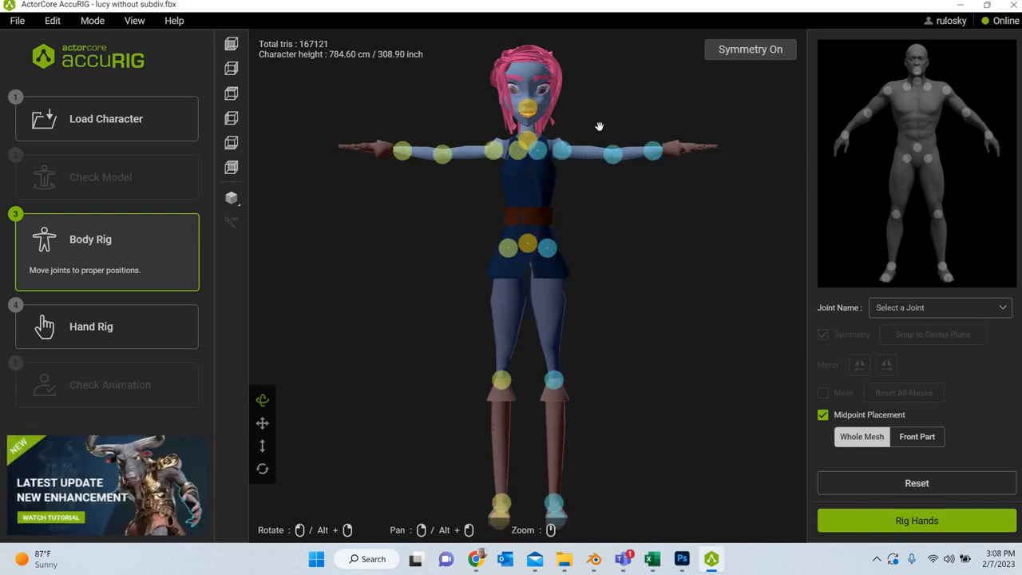
{"action": "mouse_move", "coordinate": [626, 395]}
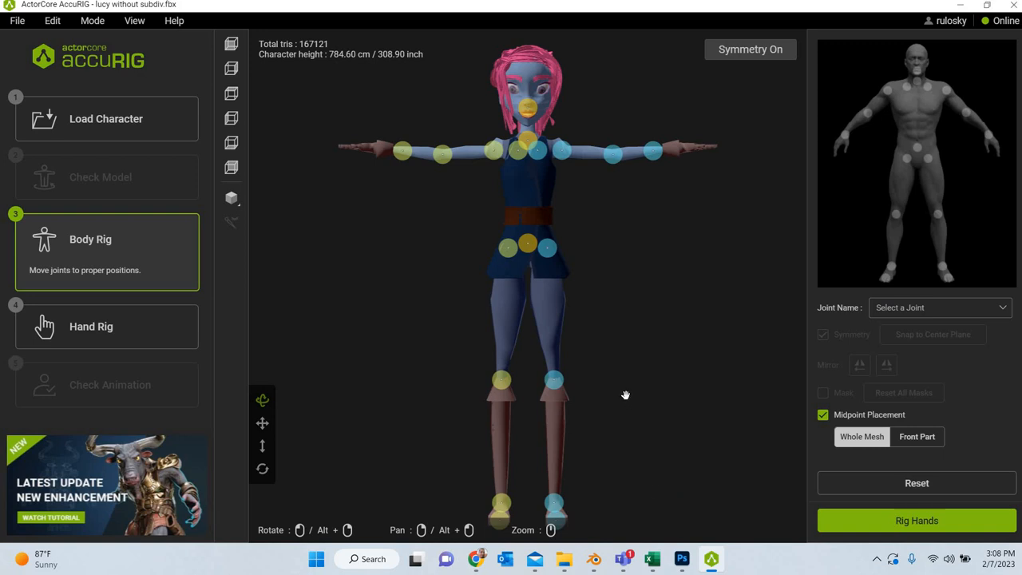
{"action": "mouse_move", "coordinate": [605, 332]}
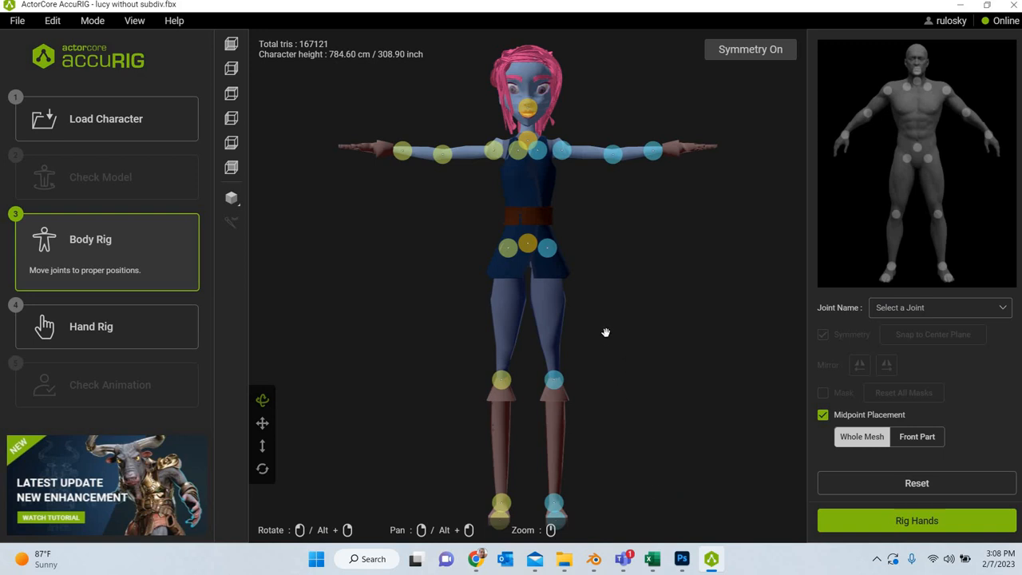
{"action": "mouse_move", "coordinate": [493, 275]}
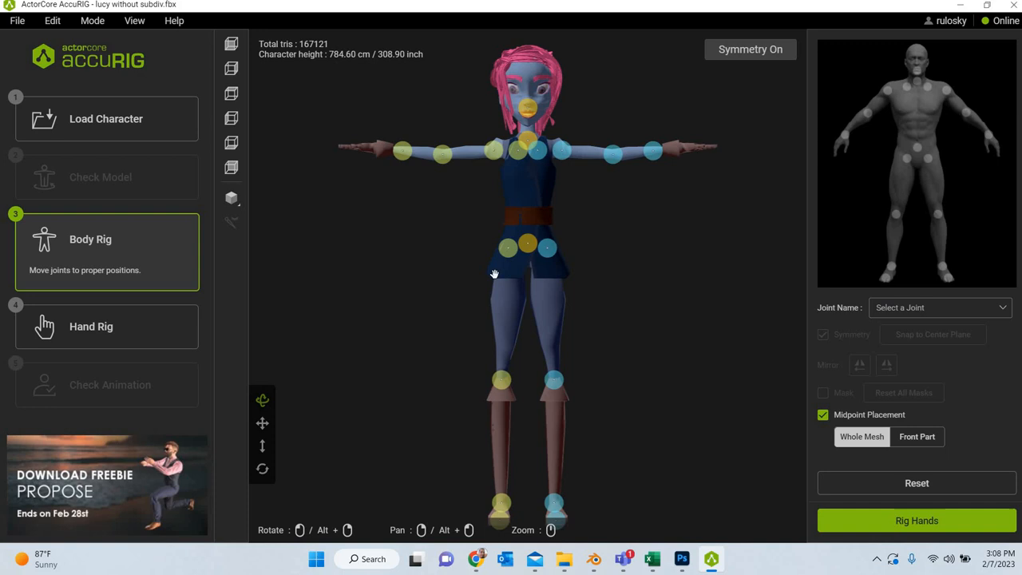
{"action": "mouse_move", "coordinate": [454, 231]}
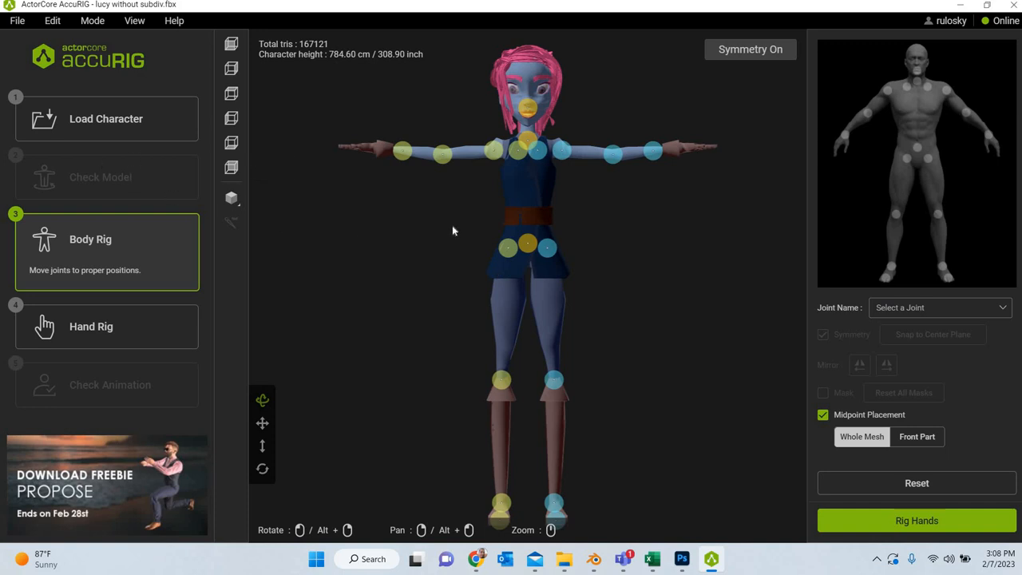
{"action": "mouse_move", "coordinate": [552, 249]}
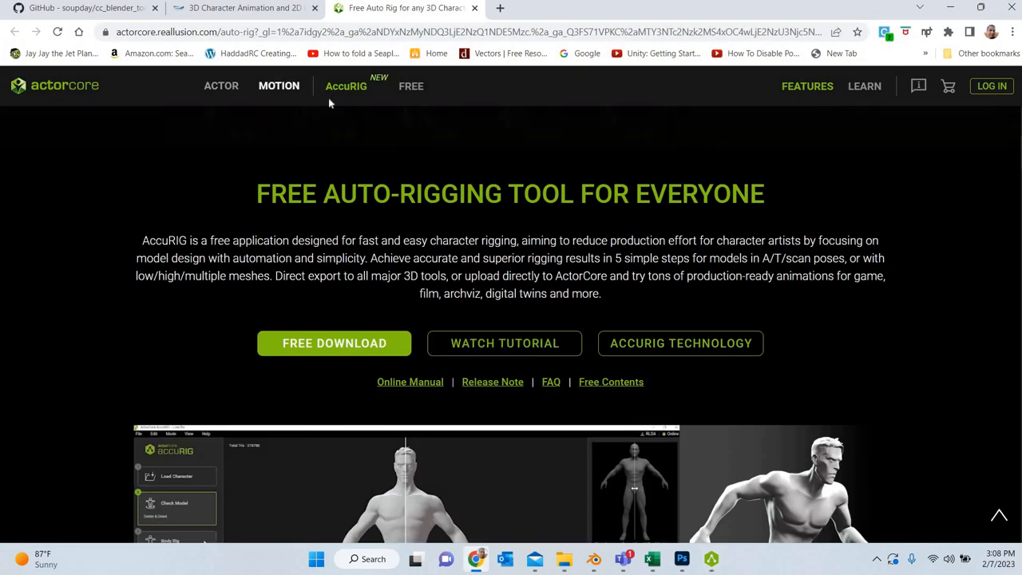
Glance at the Reallusion tab, then return to AccuRIG's Body Rig step.
{"action": "scroll", "scroll_direction": "down", "scroll_amount": 3}
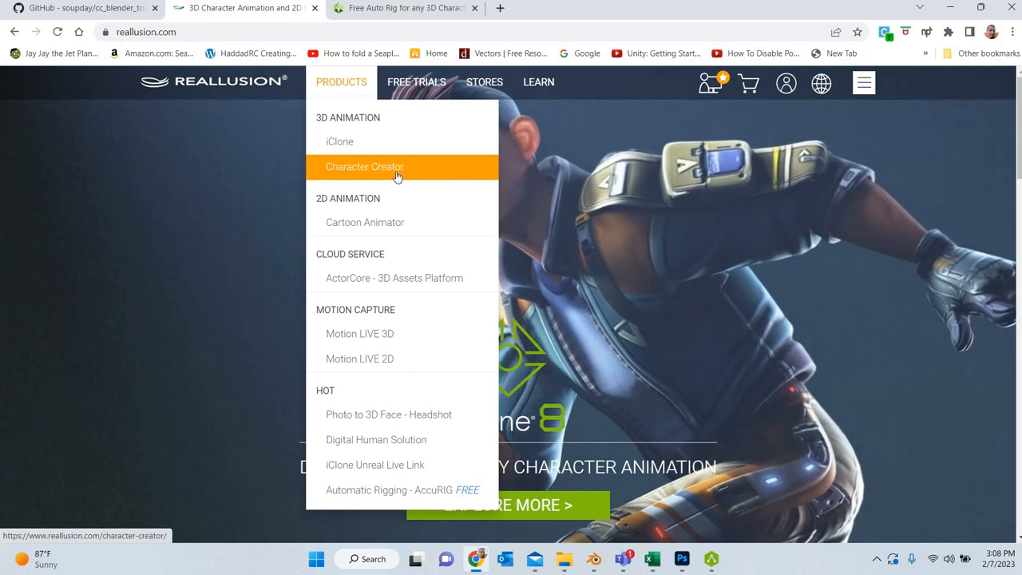
{"action": "mouse_move", "coordinate": [338, 140]}
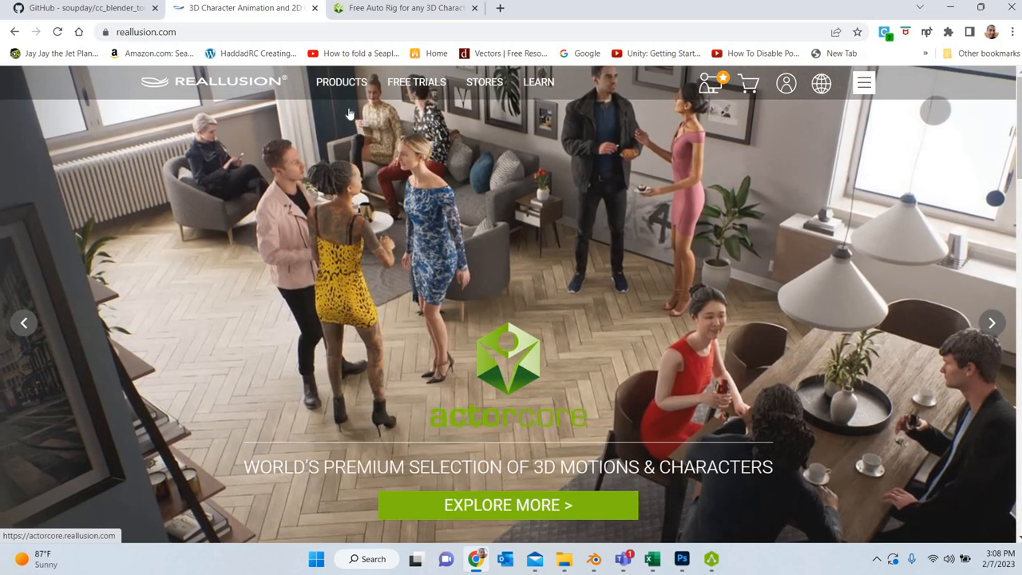
{"action": "left_click", "coordinate": [342, 81]}
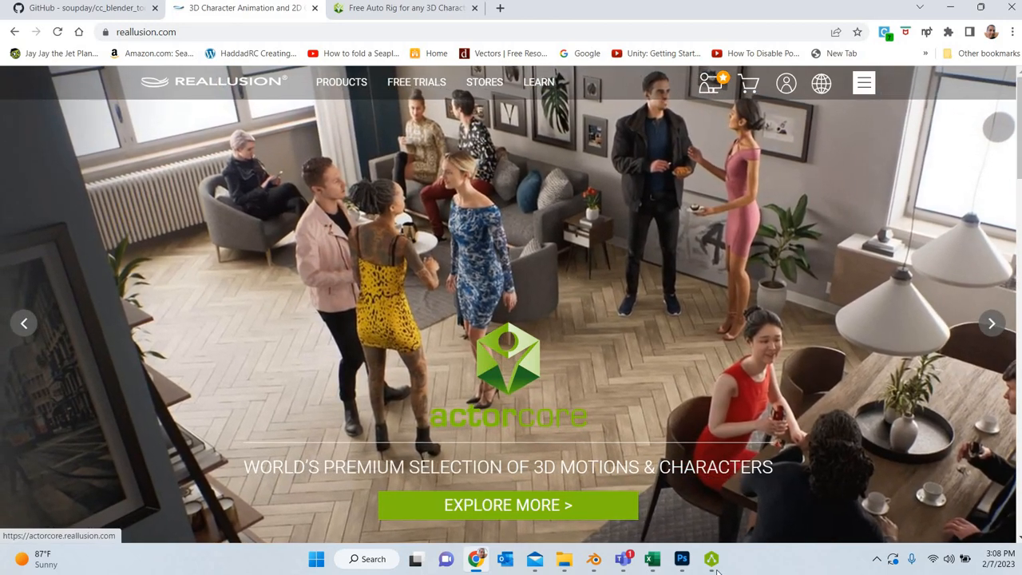
{"action": "left_click", "coordinate": [711, 559]}
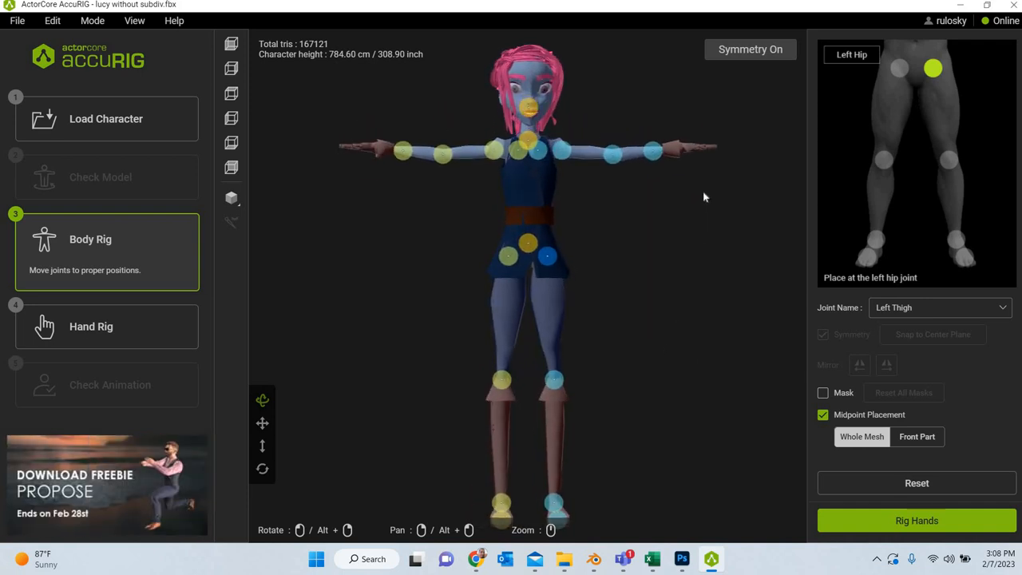
Move the left hand joint onto the wrist and inspect the upper arm and hip joints.
{"action": "left_click", "coordinate": [658, 150]}
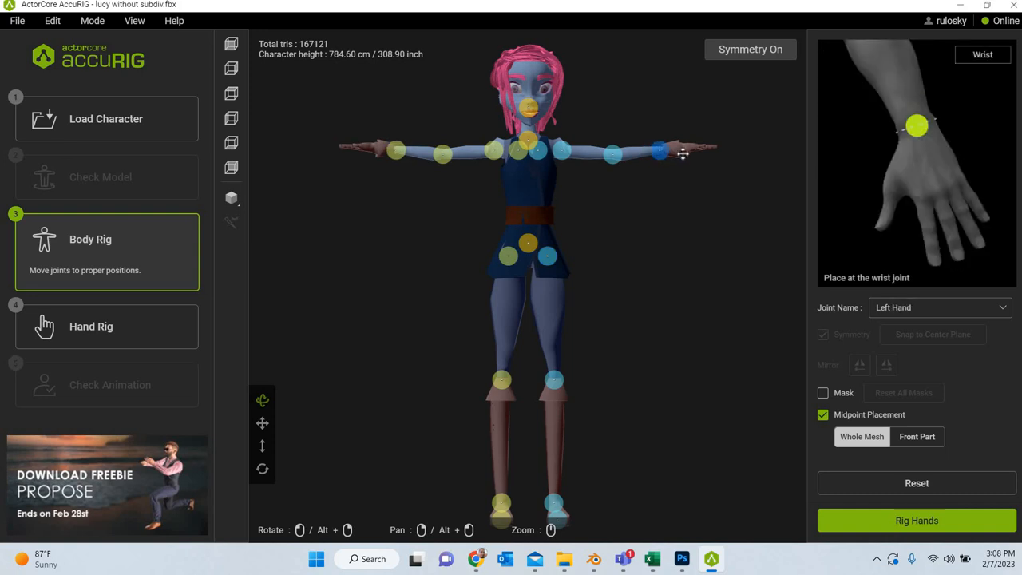
{"action": "left_click_drag", "start_coordinate": [658, 150], "coordinate": [680, 150]}
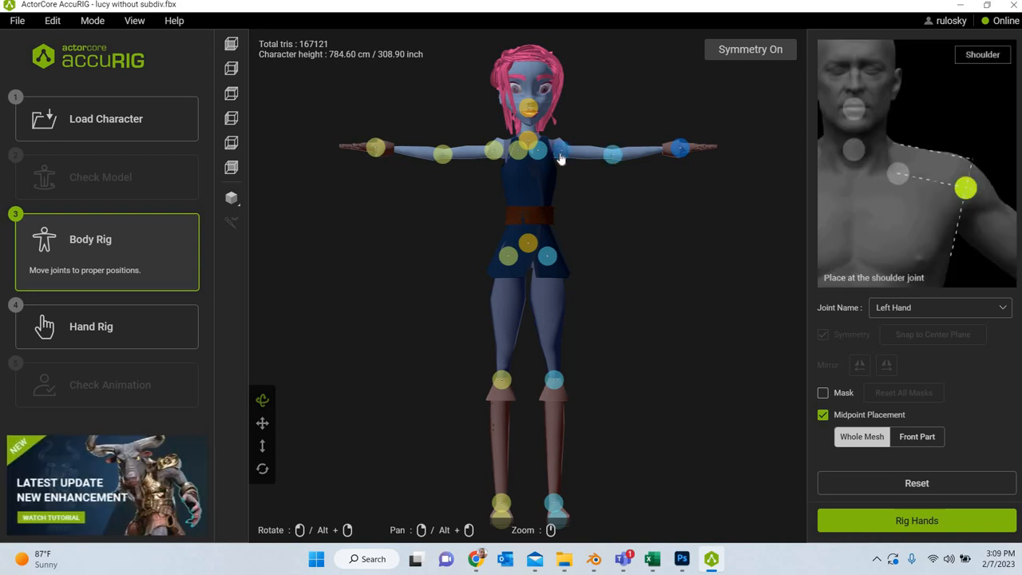
{"action": "left_click", "coordinate": [559, 148]}
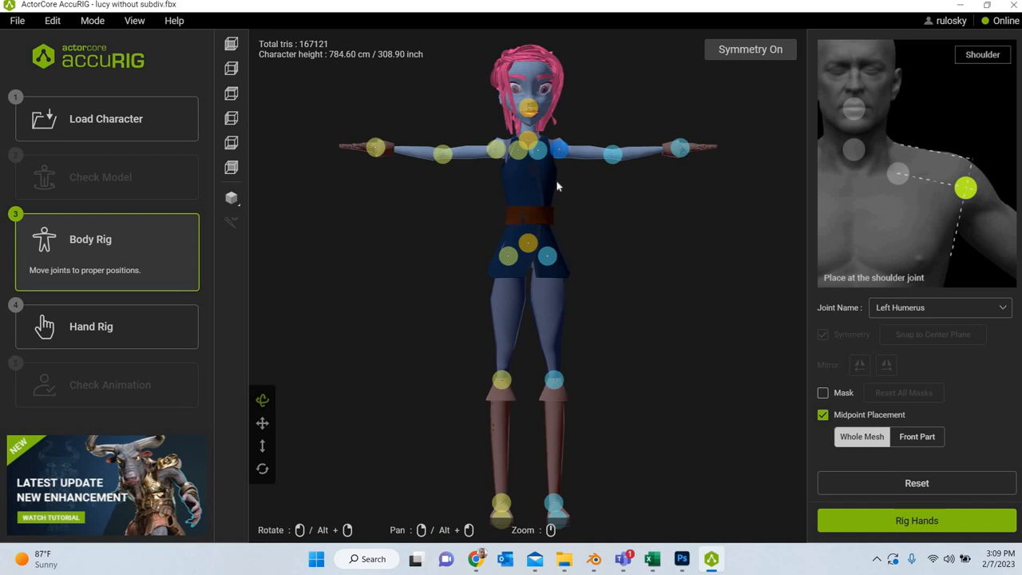
{"action": "mouse_move", "coordinate": [546, 279]}
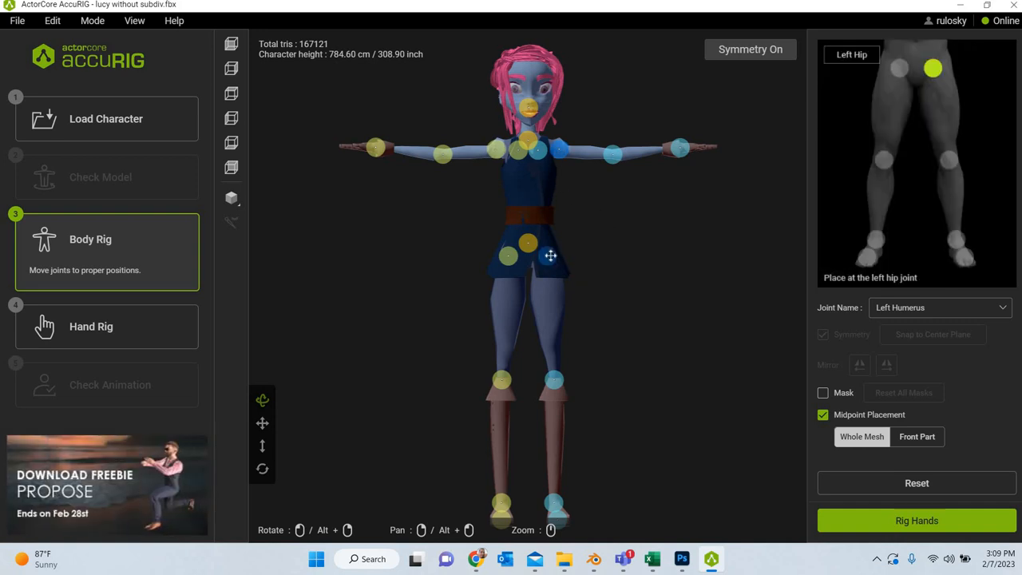
{"action": "left_click", "coordinate": [546, 257]}
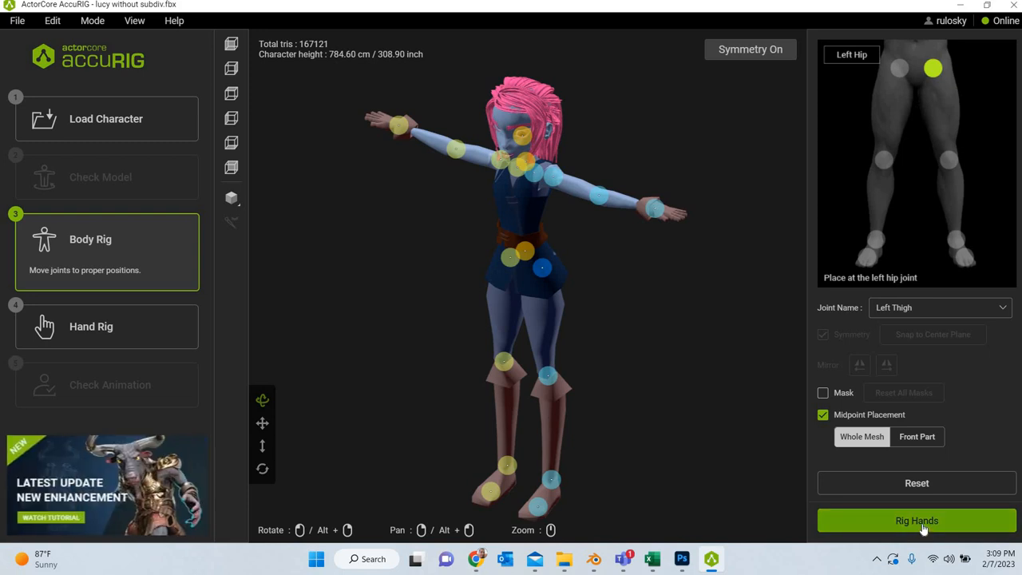
Start Rig Hands with the finger count kept at 5.
{"action": "left_click", "coordinate": [916, 520]}
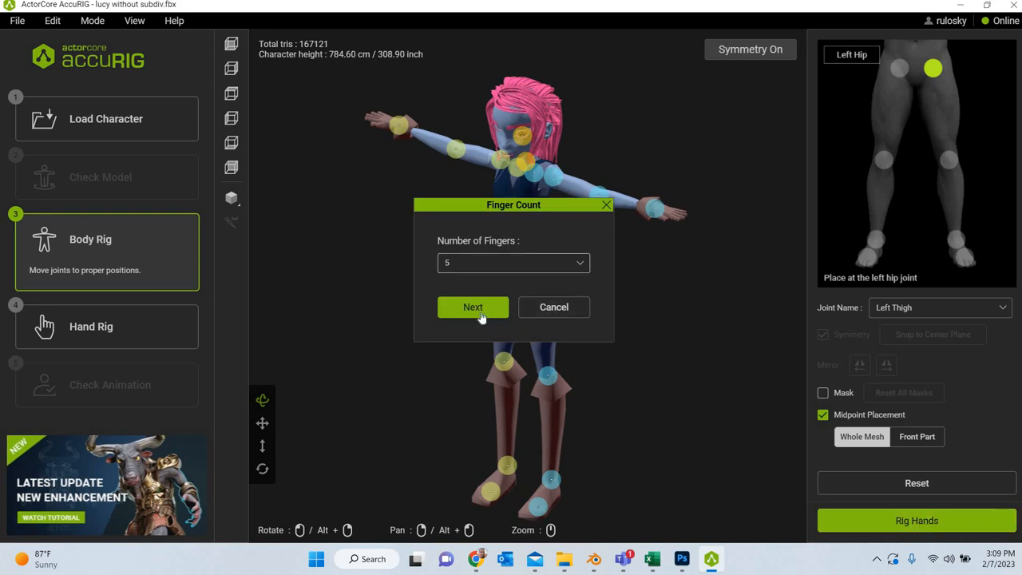
{"action": "left_click", "coordinate": [473, 307]}
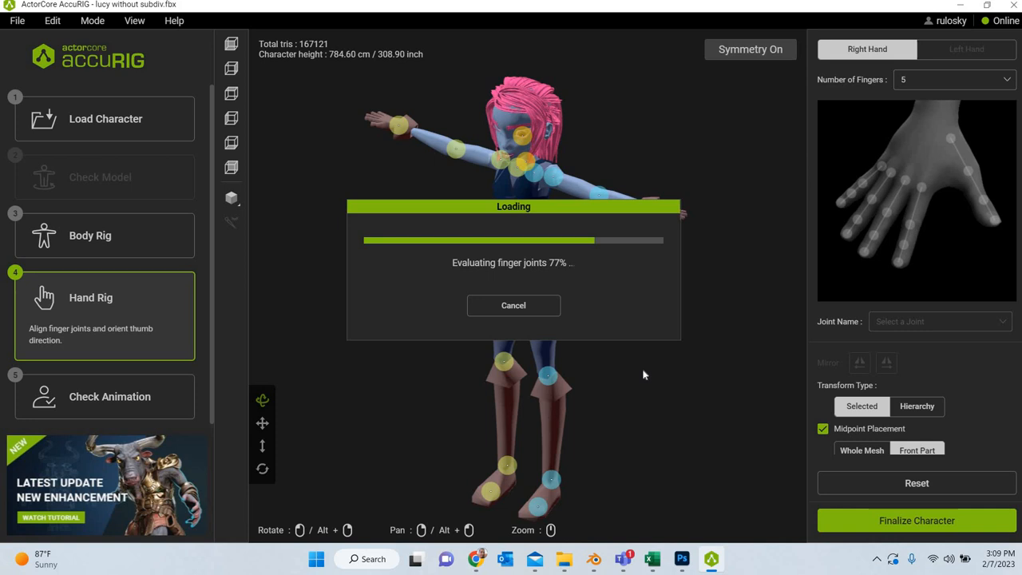
{"action": "mouse_move", "coordinate": [635, 374]}
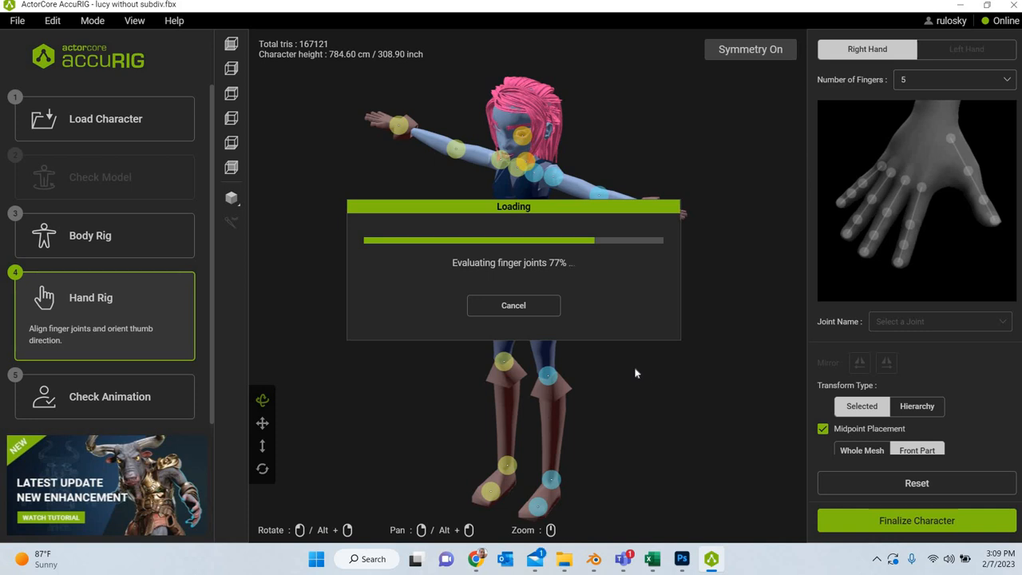
{"action": "mouse_move", "coordinate": [644, 379]}
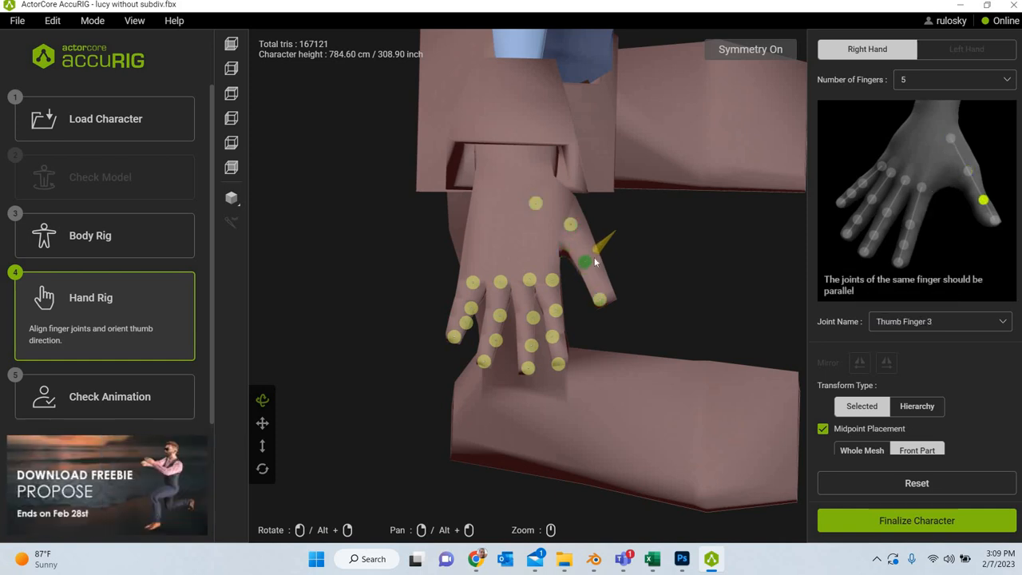
{"action": "left_click", "coordinate": [604, 300]}
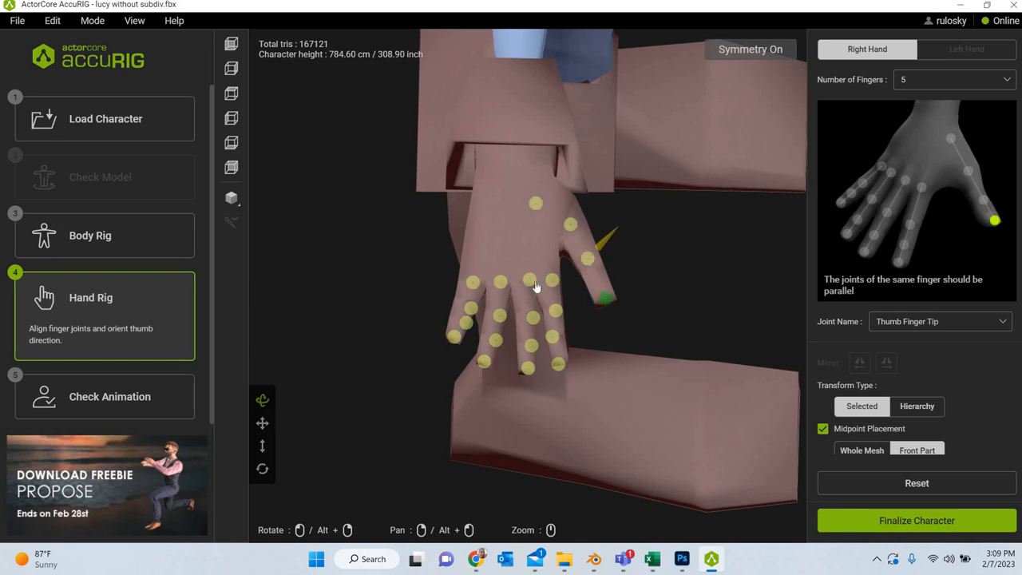
{"action": "left_click", "coordinate": [521, 278]}
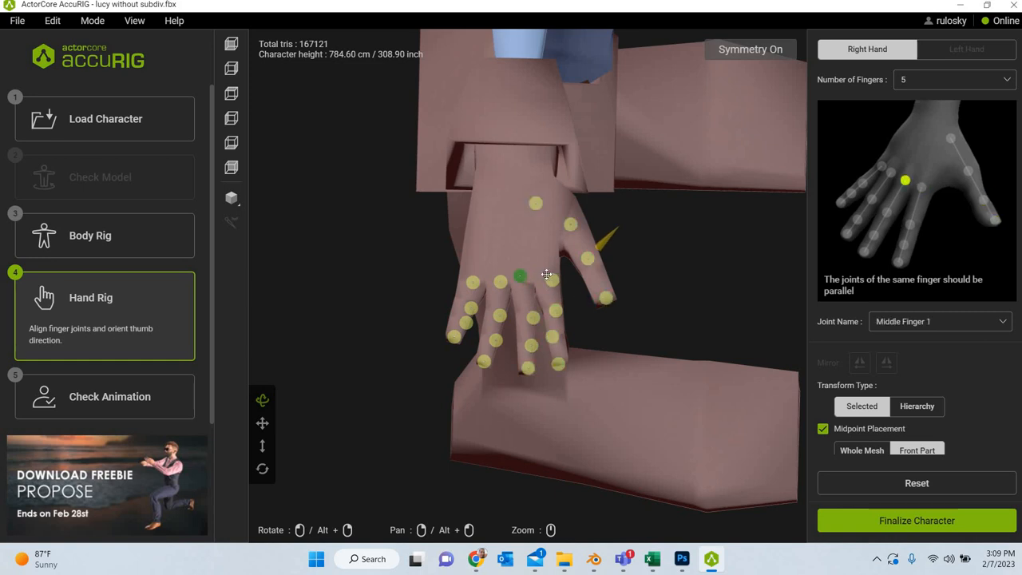
{"action": "left_click", "coordinate": [551, 310]}
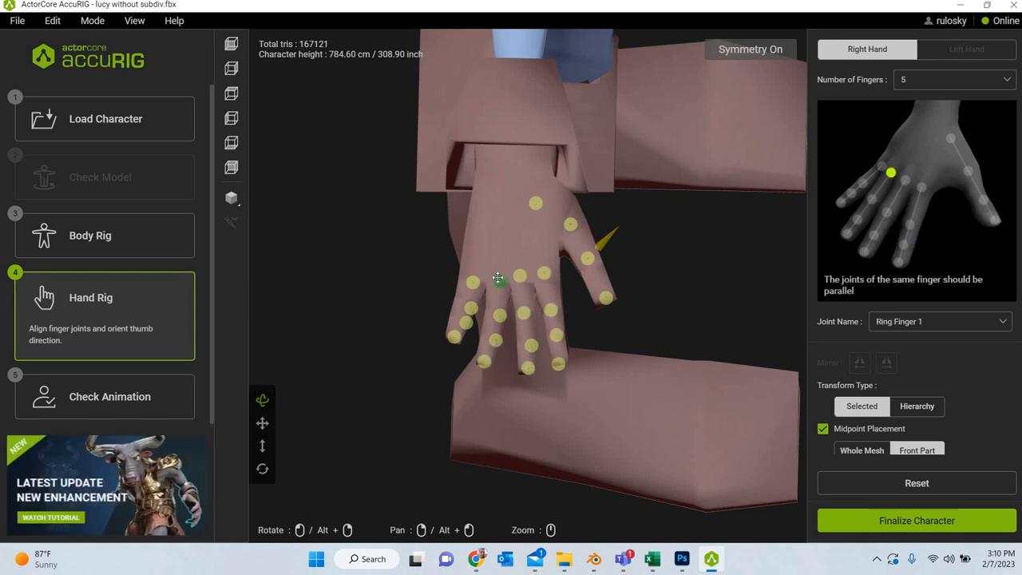
{"action": "left_click", "coordinate": [473, 274]}
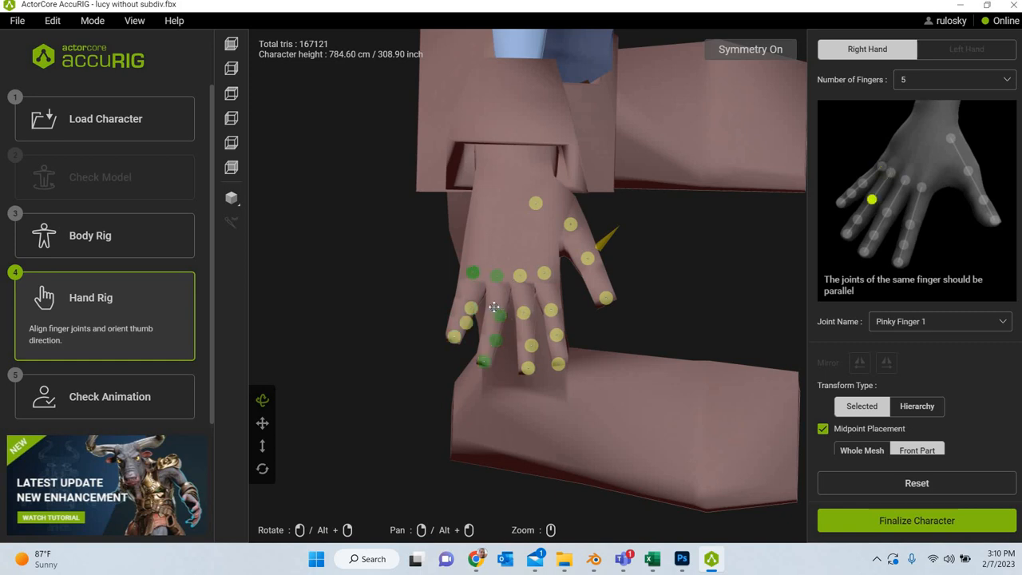
{"action": "left_click", "coordinate": [495, 310]}
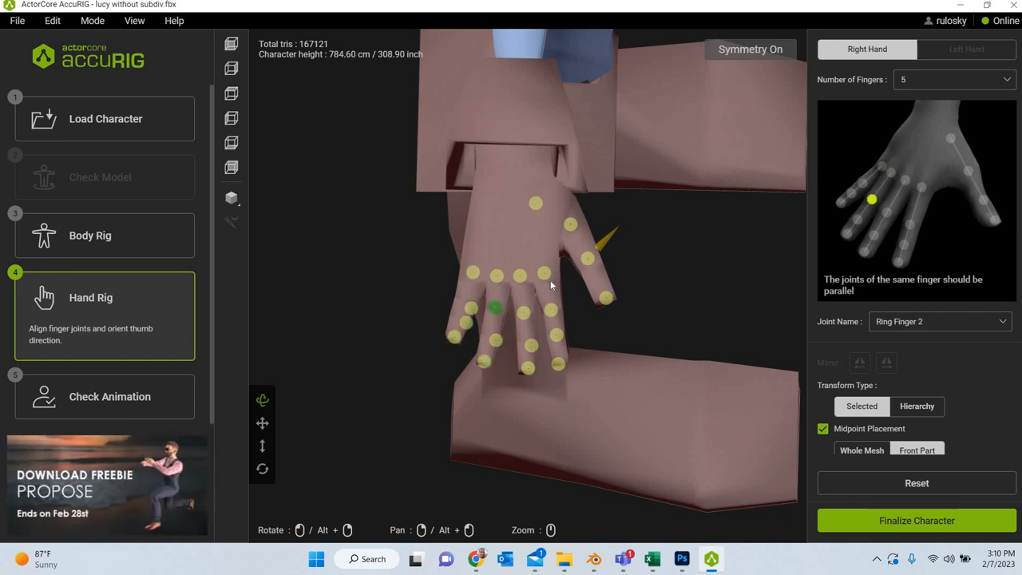
{"action": "left_click", "coordinate": [467, 301]}
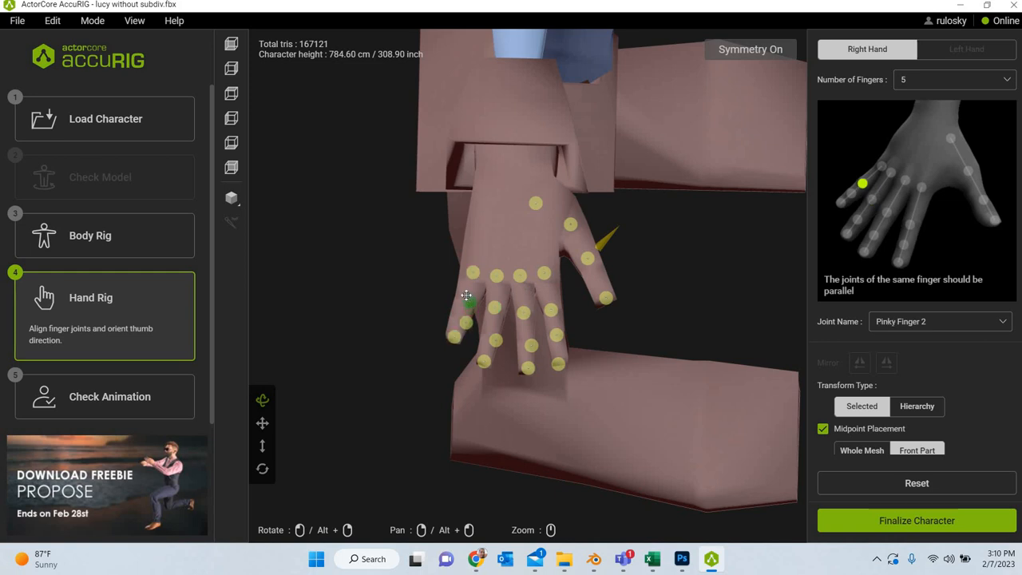
{"action": "left_click", "coordinate": [460, 319]}
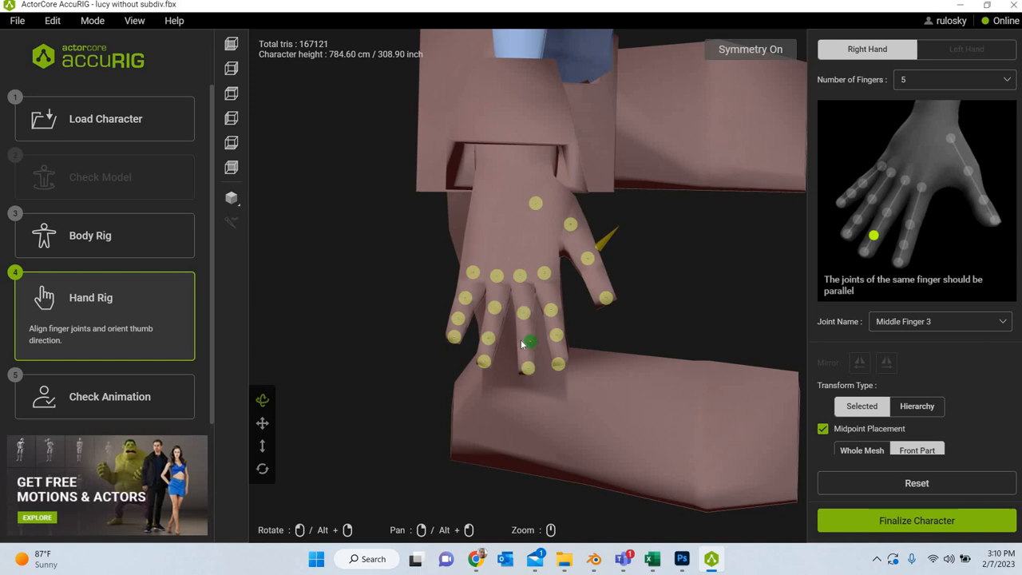
{"action": "left_click", "coordinate": [523, 311]}
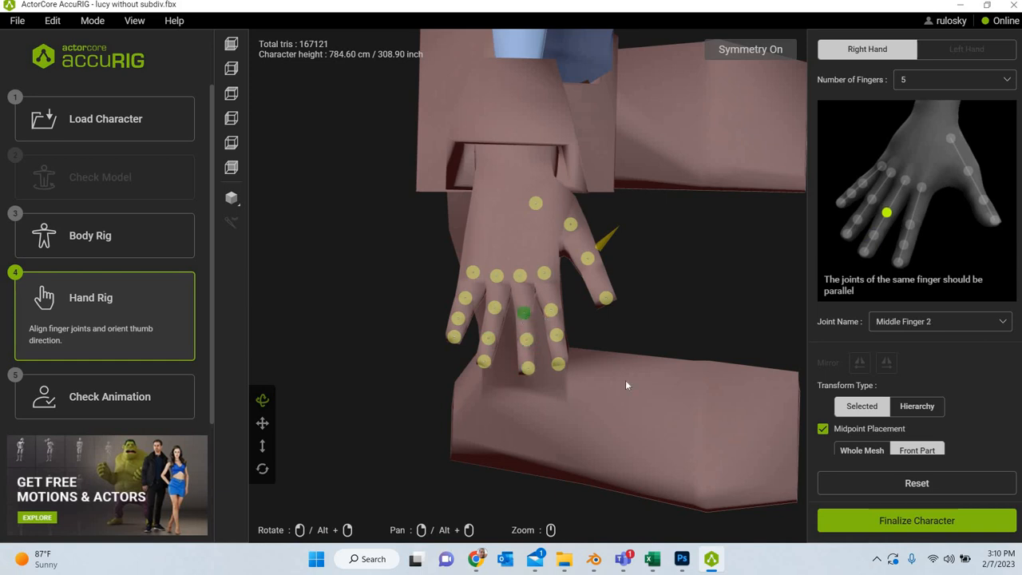
{"action": "mouse_move", "coordinate": [562, 422]}
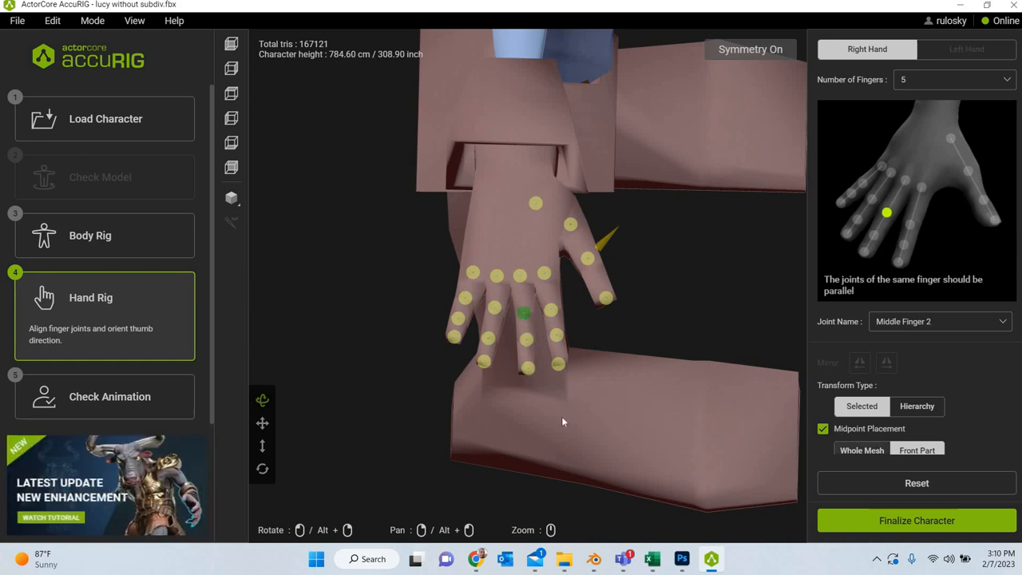
{"action": "left_click_drag", "start_coordinate": [562, 422], "coordinate": [629, 343]}
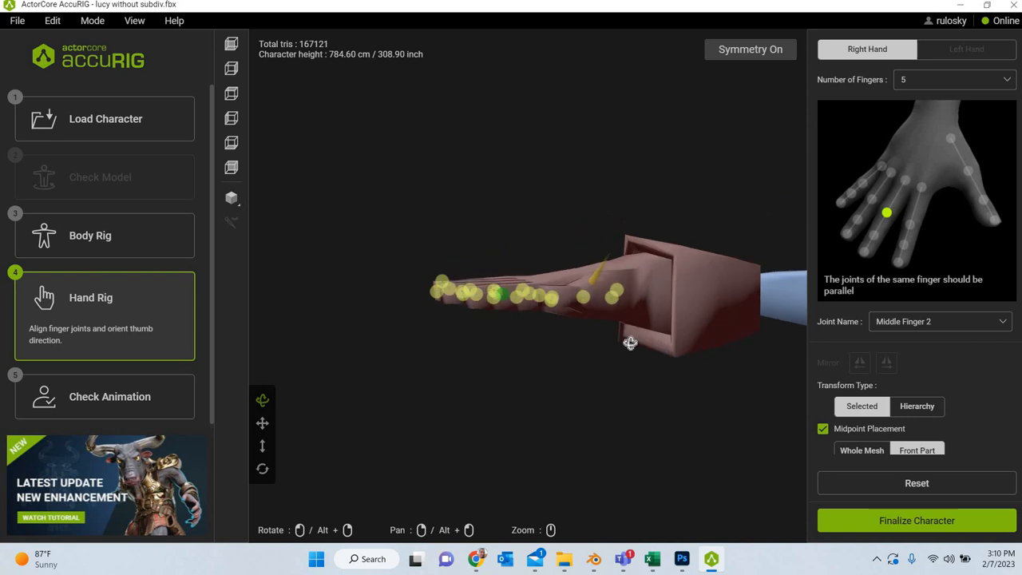
{"action": "left_click_drag", "start_coordinate": [629, 343], "coordinate": [571, 425]}
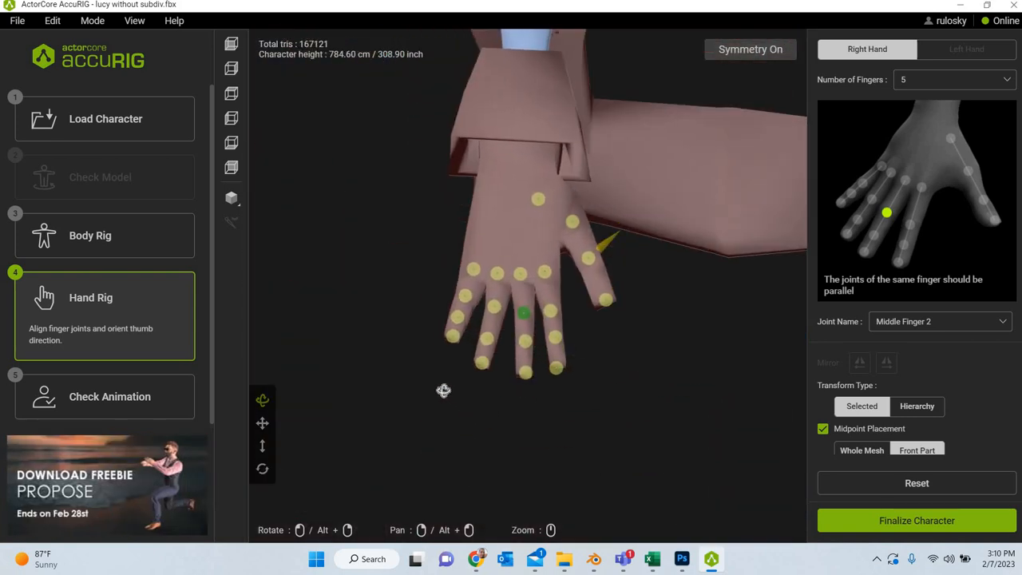
{"action": "left_click_drag", "start_coordinate": [444, 390], "coordinate": [620, 355]}
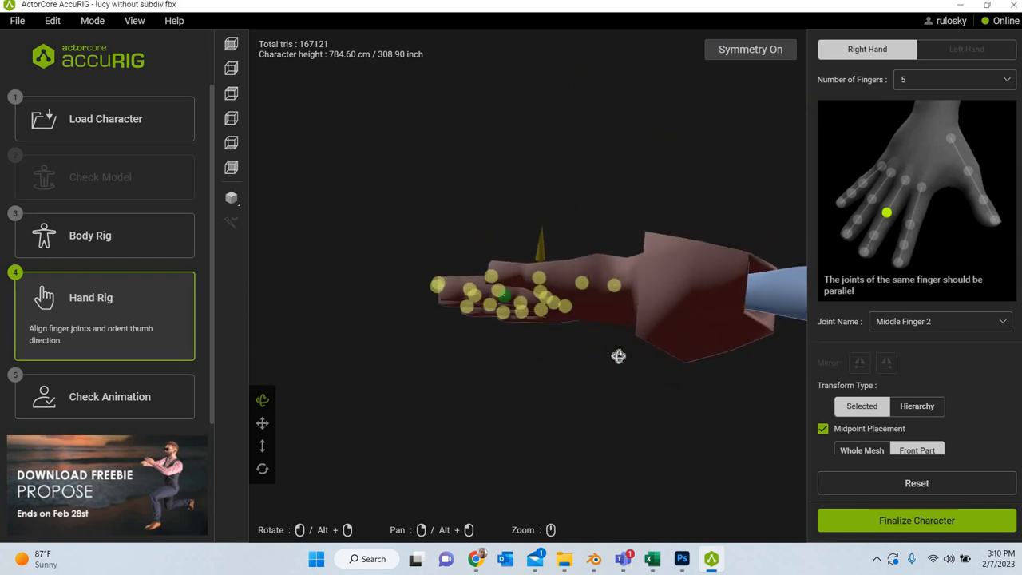
{"action": "left_click_drag", "start_coordinate": [619, 355], "coordinate": [492, 396]}
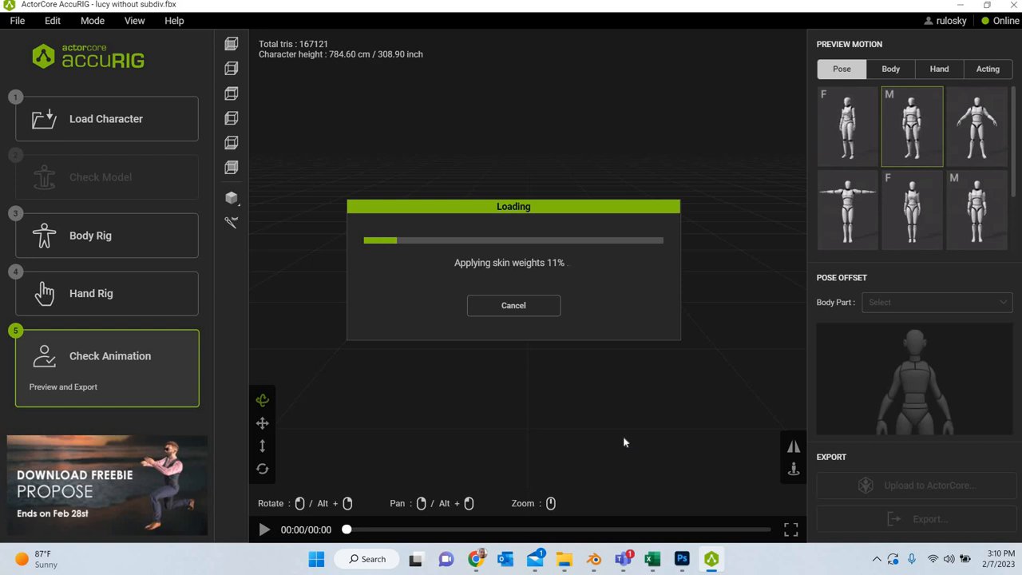
{"action": "mouse_move", "coordinate": [626, 428]}
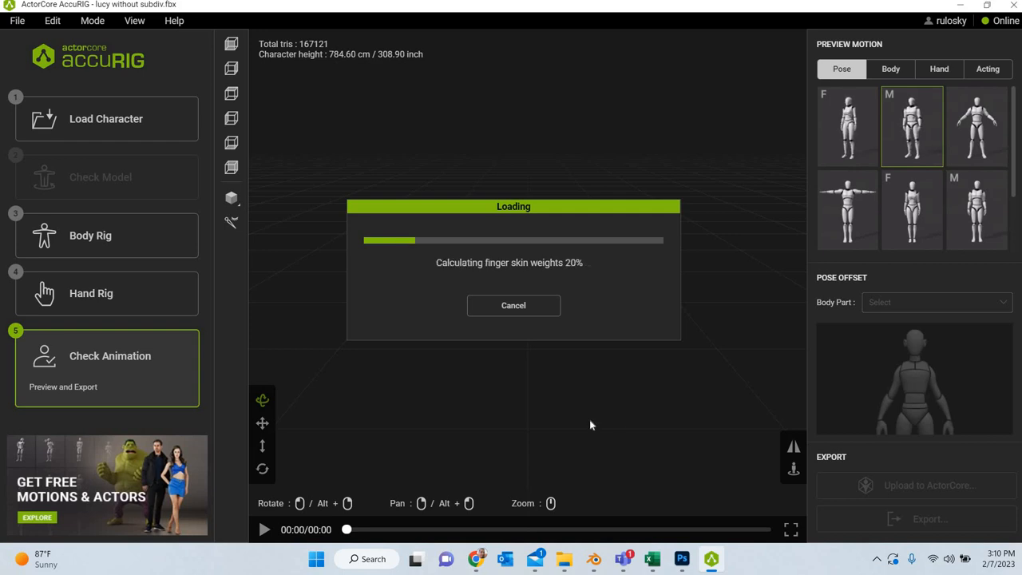
{"action": "mouse_move", "coordinate": [589, 414]}
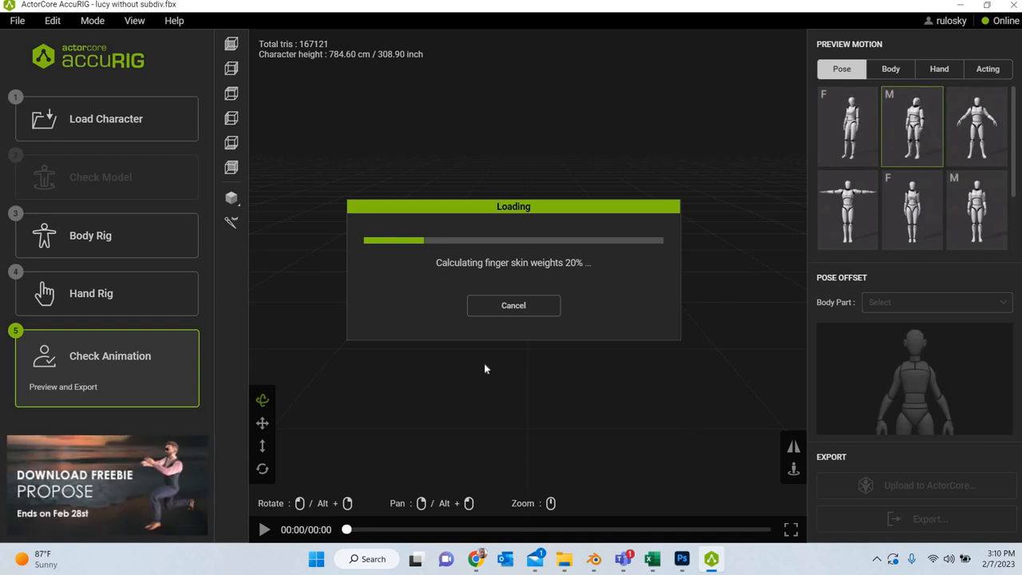
{"action": "mouse_move", "coordinate": [827, 466]}
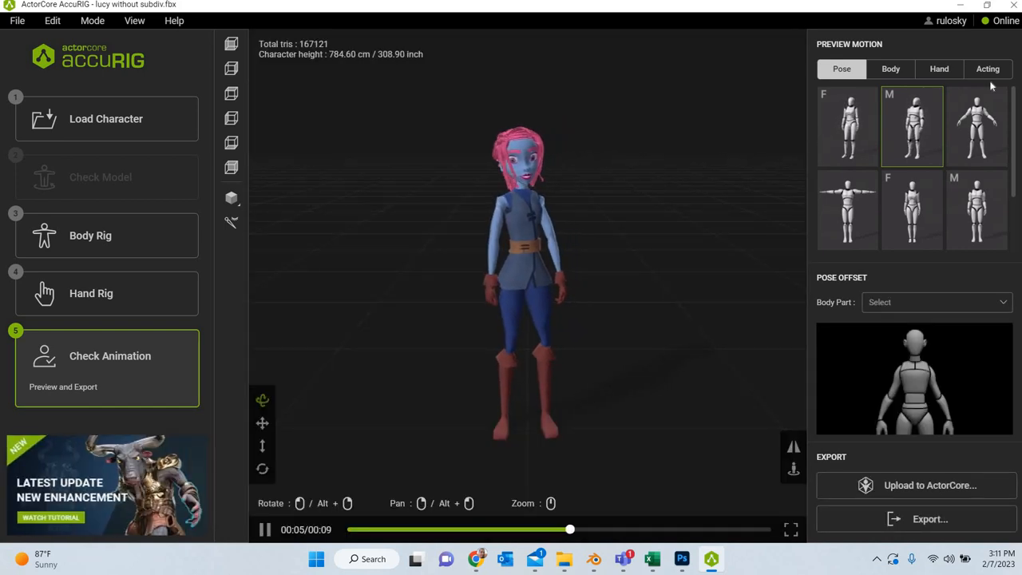
Play the first Body preview motion on the rigged Lucy character.
{"action": "left_click", "coordinate": [987, 69]}
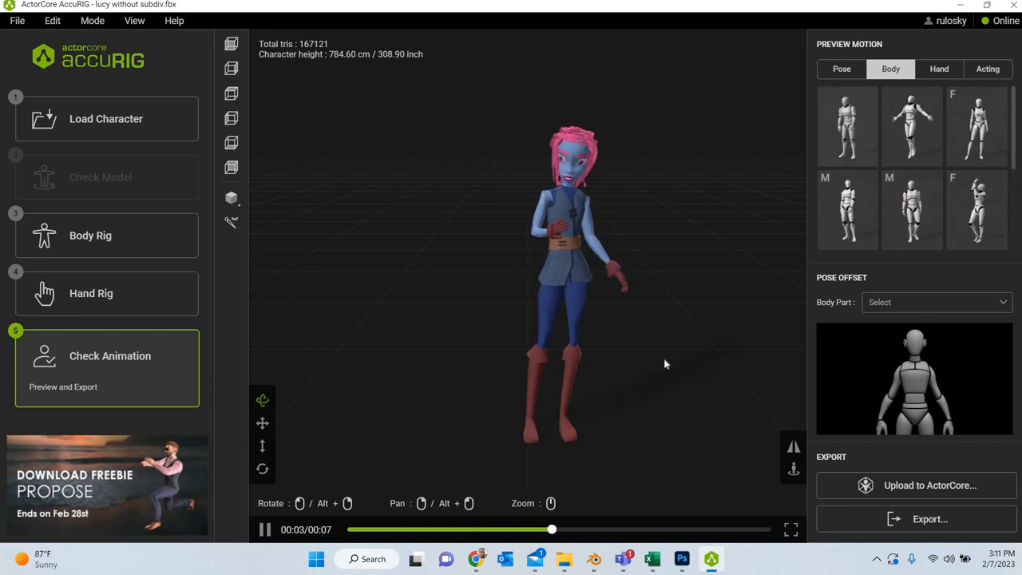
{"action": "left_click", "coordinate": [846, 126]}
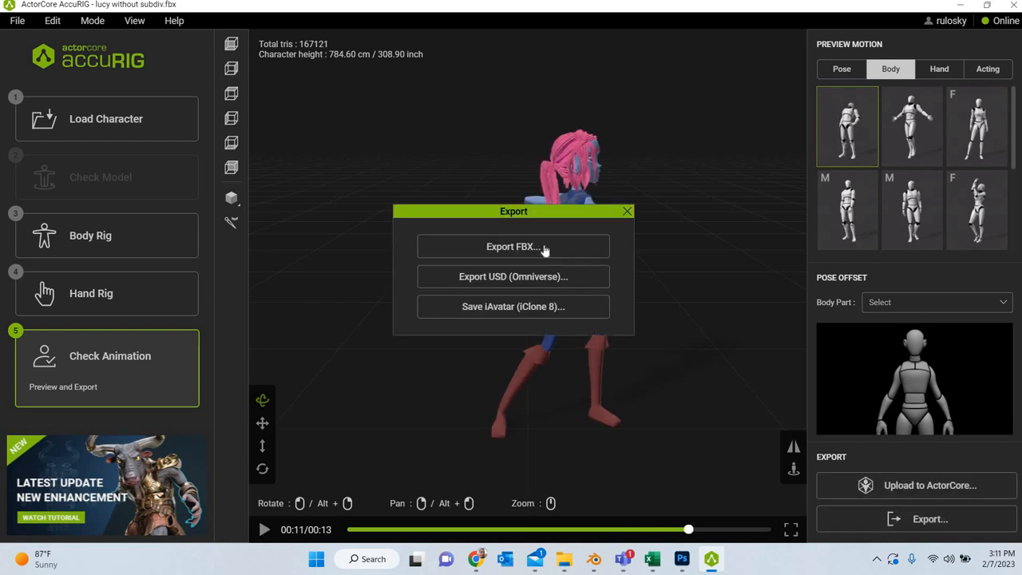
Choose FBX export with Blender as the target application and start the export.
{"action": "left_click", "coordinate": [513, 245]}
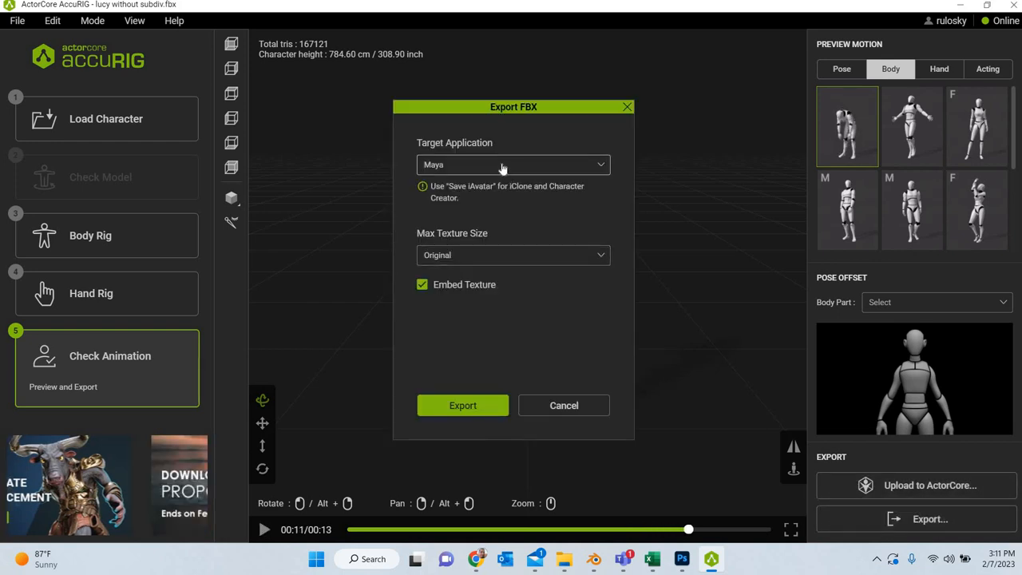
{"action": "left_click", "coordinate": [514, 165]}
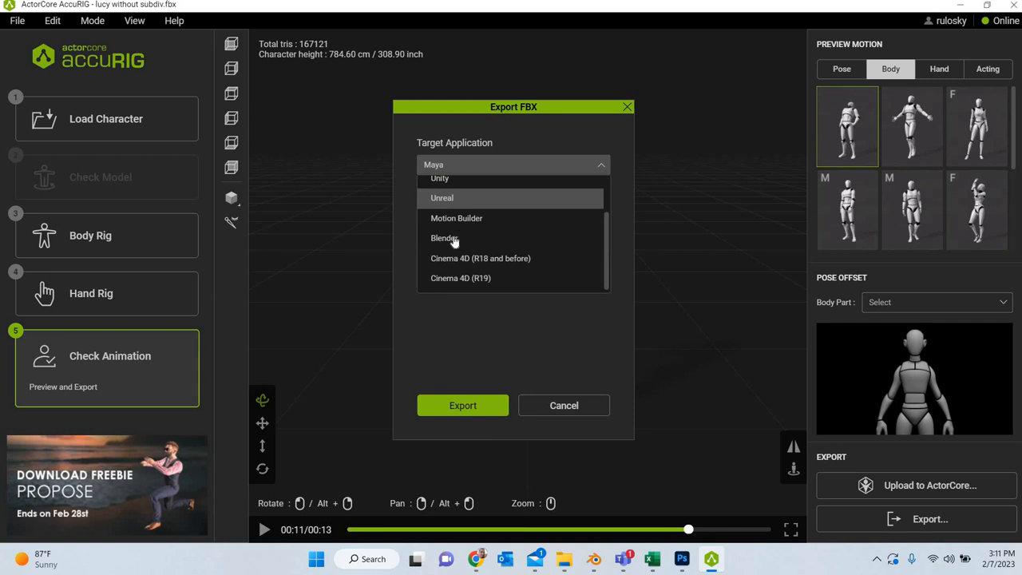
{"action": "left_click", "coordinate": [444, 236]}
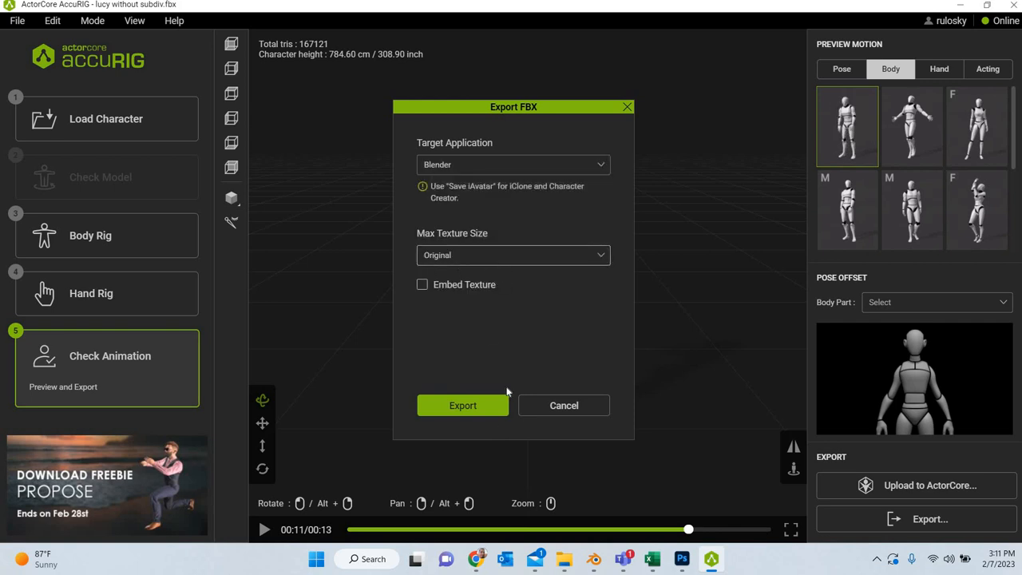
{"action": "left_click", "coordinate": [463, 405]}
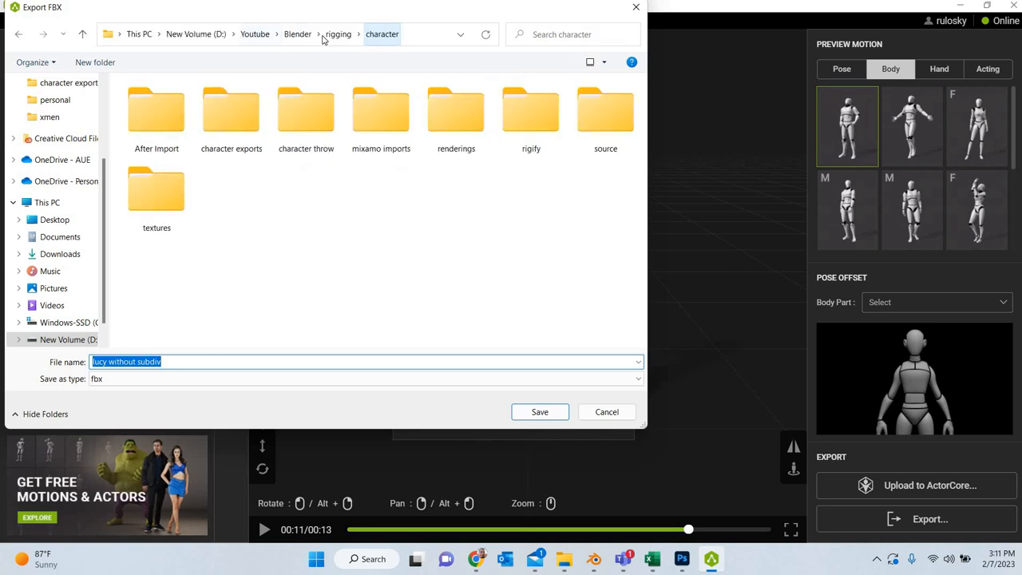
Save the export as 'lucy without subdiv' in the accurig folder and run it.
{"action": "left_click", "coordinate": [339, 34]}
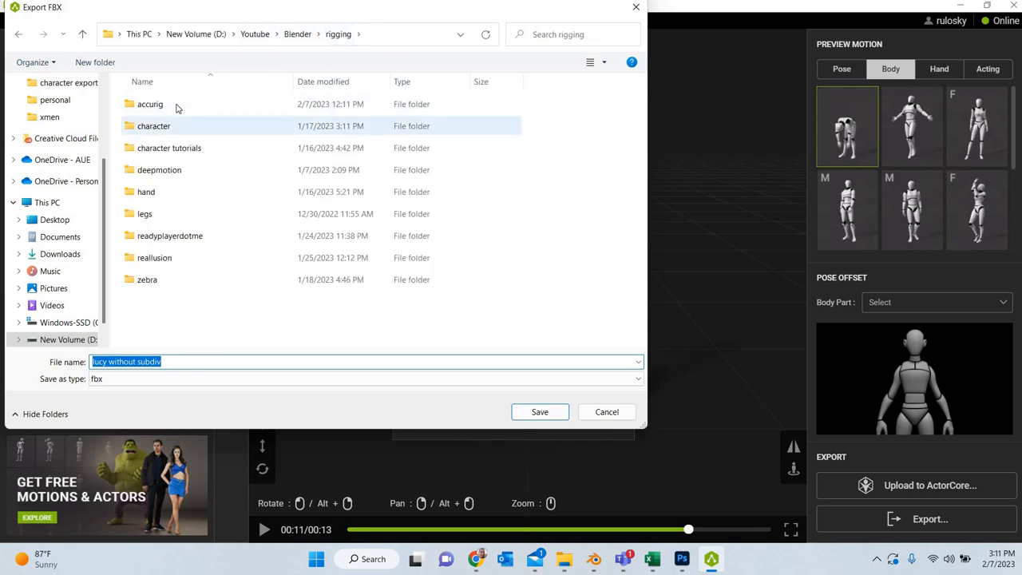
{"action": "double_click", "coordinate": [151, 104]}
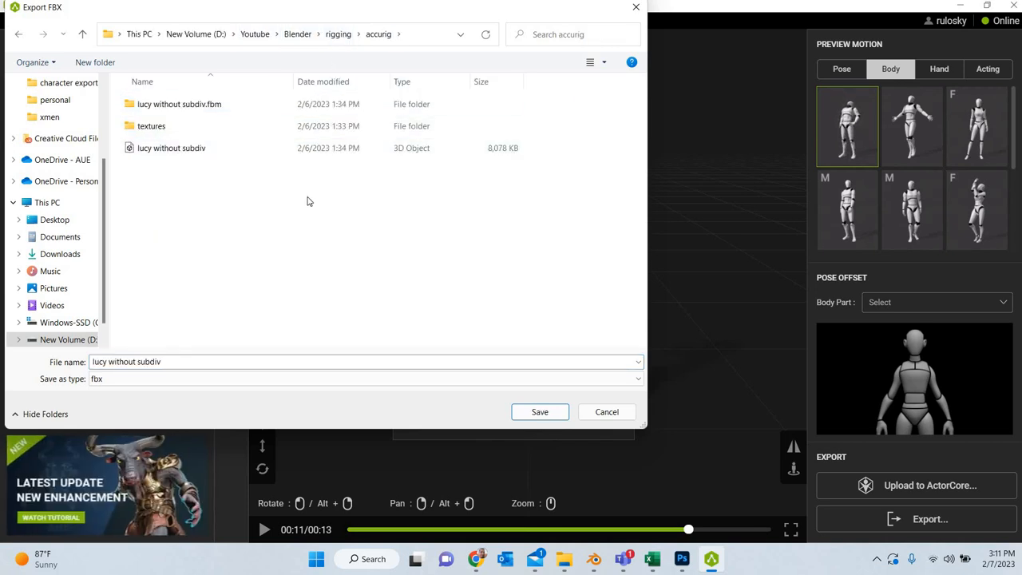
{"action": "left_click", "coordinate": [171, 147]}
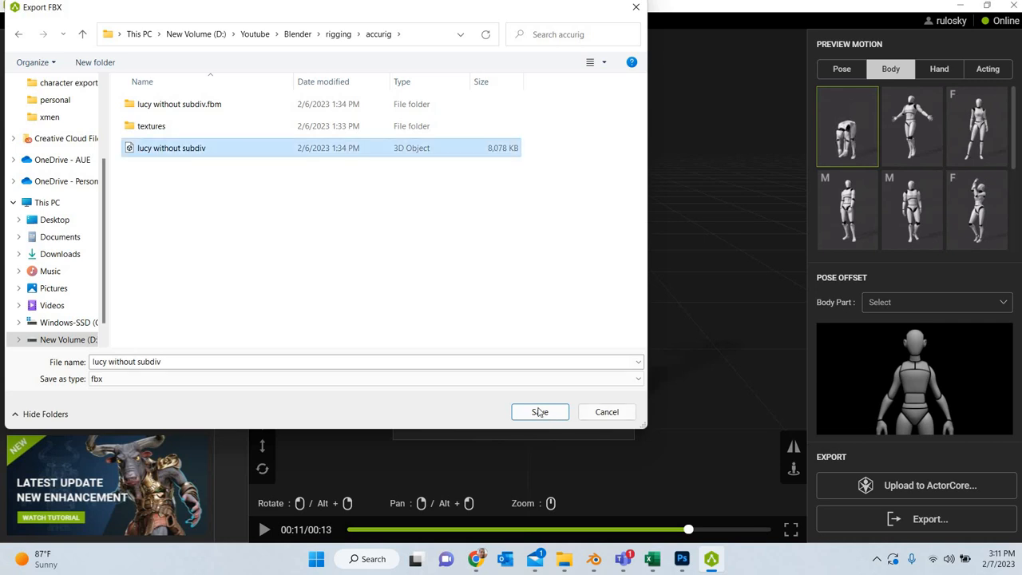
{"action": "left_click", "coordinate": [540, 412]}
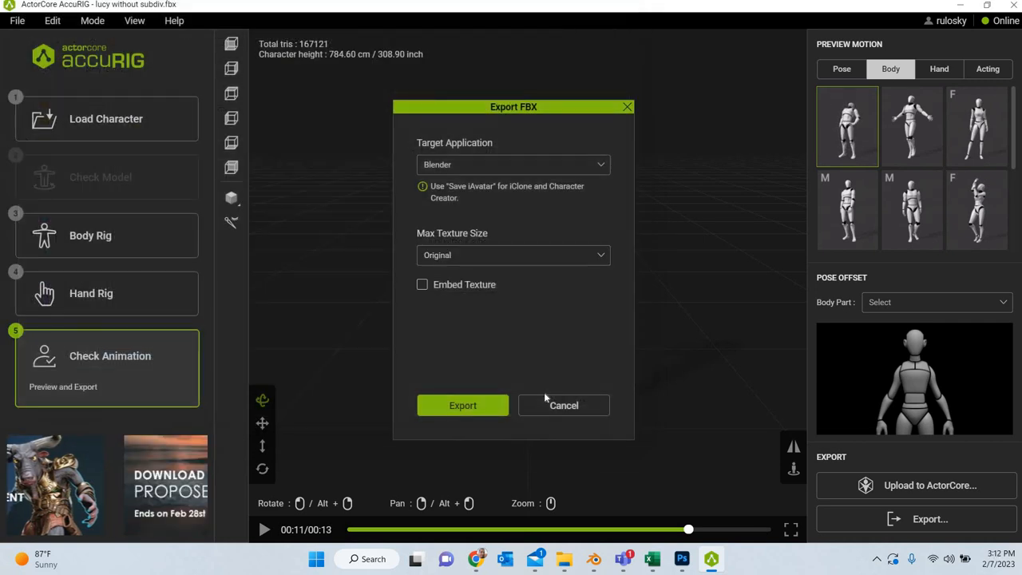
{"action": "left_click", "coordinate": [462, 406]}
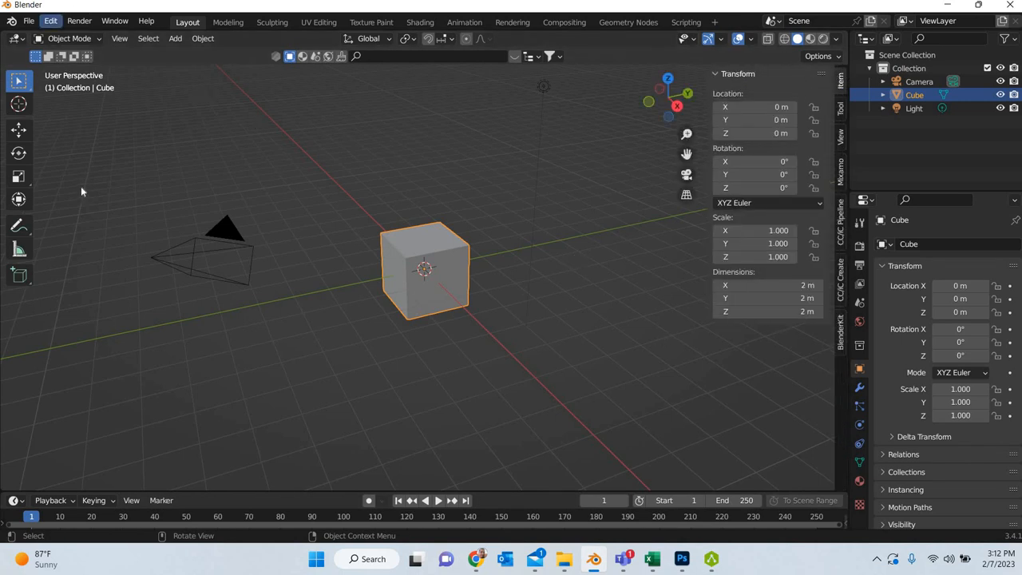
Switch back to the Chrome window with the ActorCore AccuRIG page.
{"action": "left_click", "coordinate": [50, 23]}
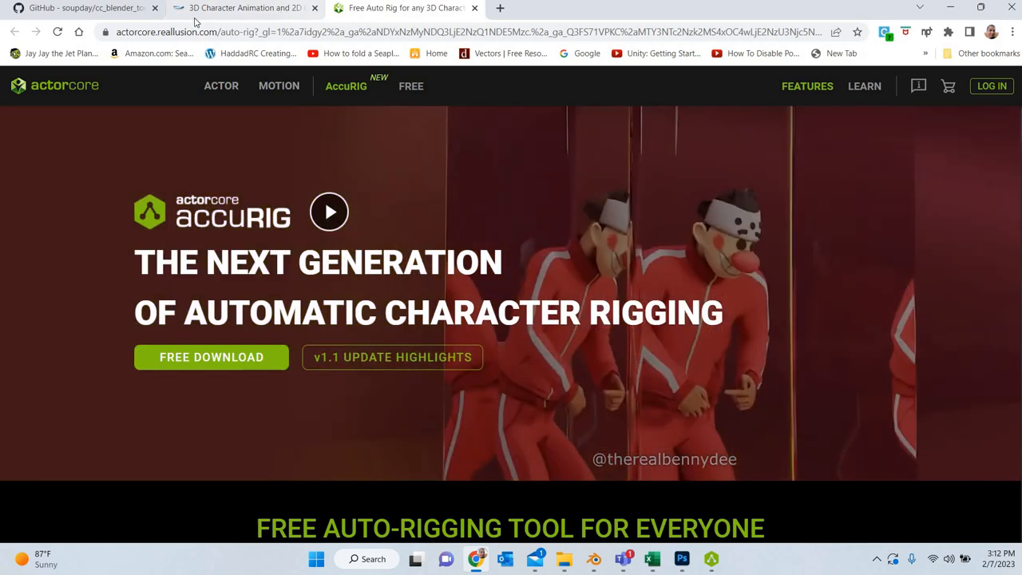
Go to the soupday cc_blender_tools GitHub repository and view its release tags list.
{"action": "left_click", "coordinate": [83, 8]}
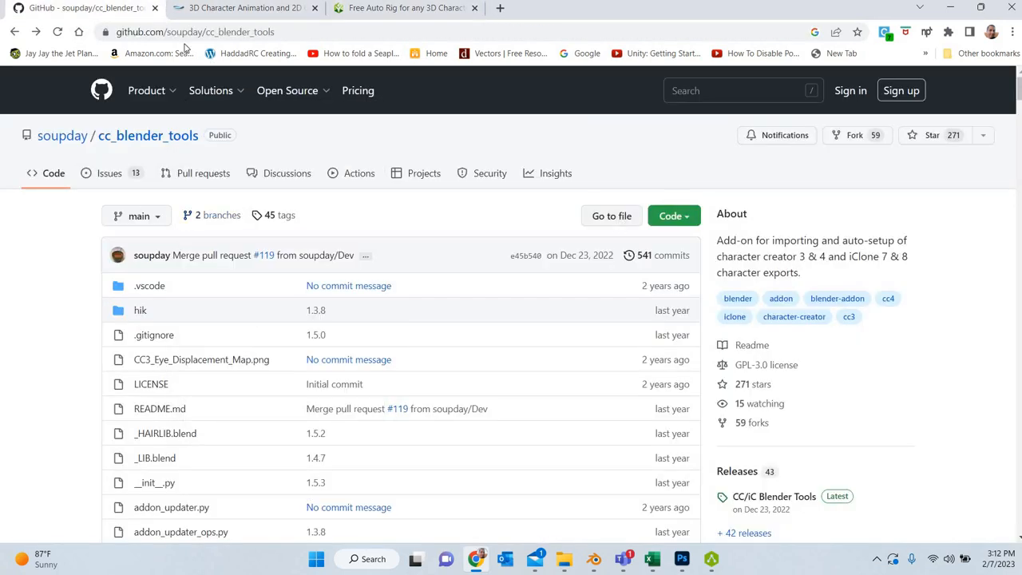
{"action": "left_click", "coordinate": [194, 32]}
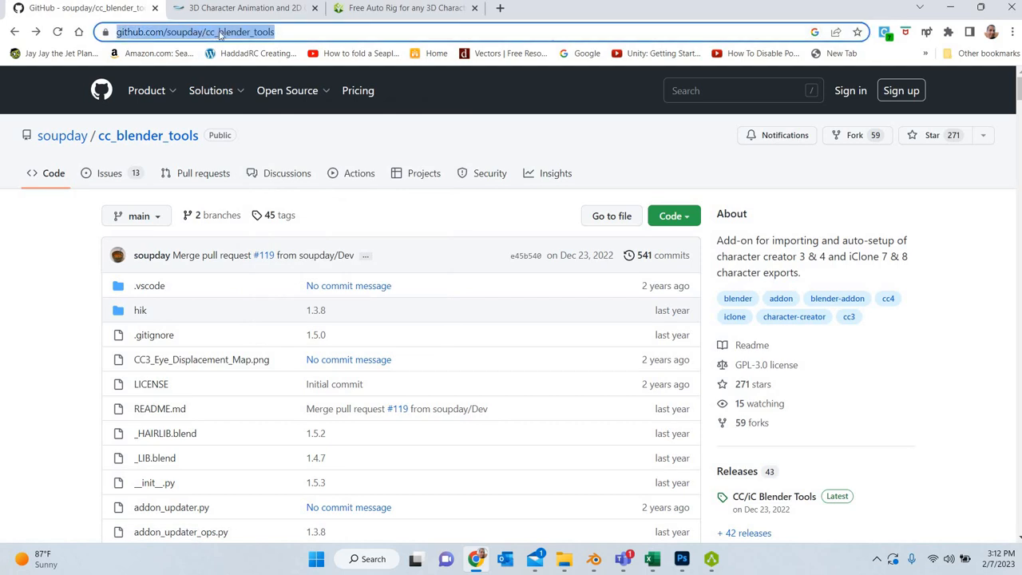
{"action": "mouse_move", "coordinate": [291, 222]}
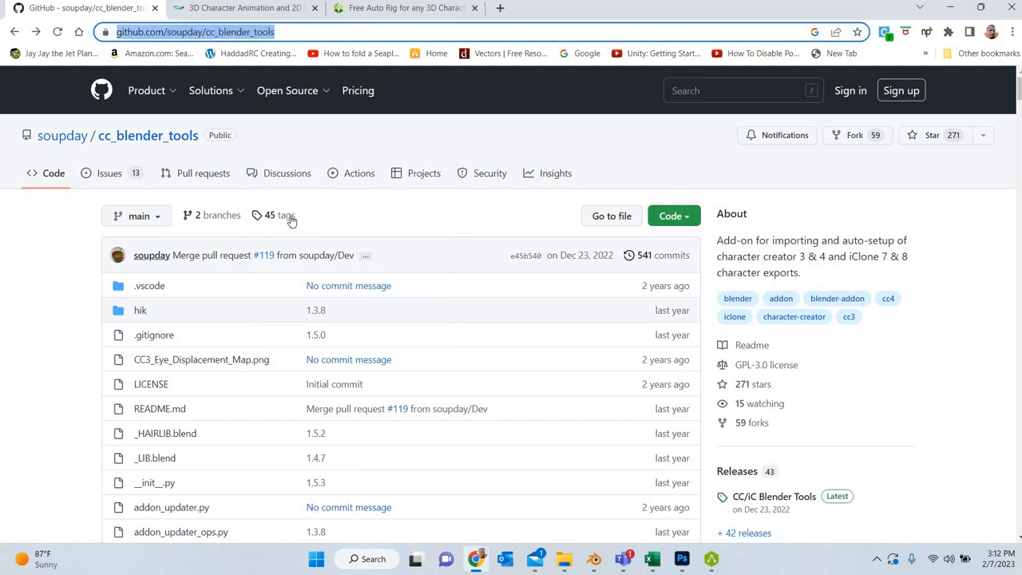
{"action": "left_click", "coordinate": [278, 214]}
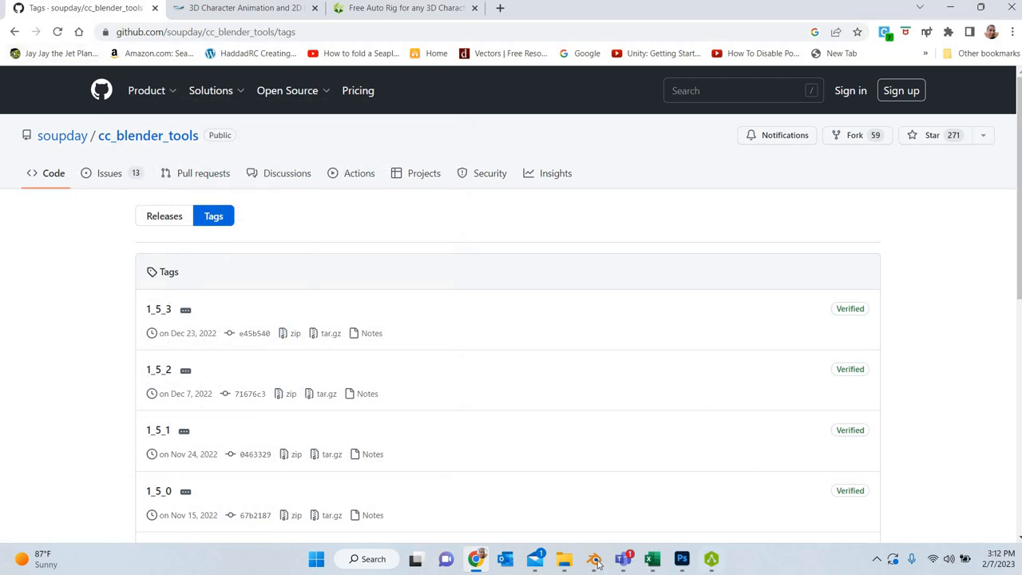
{"action": "mouse_move", "coordinate": [594, 558]}
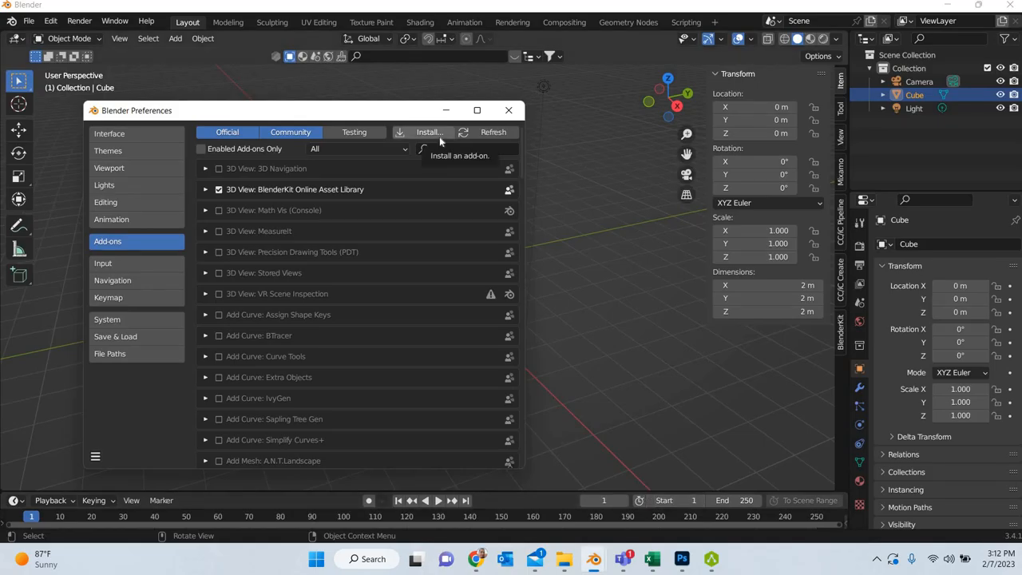
Search the add-ons for 'cc' to confirm CC/iC Tools v1.5.3 is enabled, then show the CC/iC Pipeline sidebar.
{"action": "left_click", "coordinate": [427, 131]}
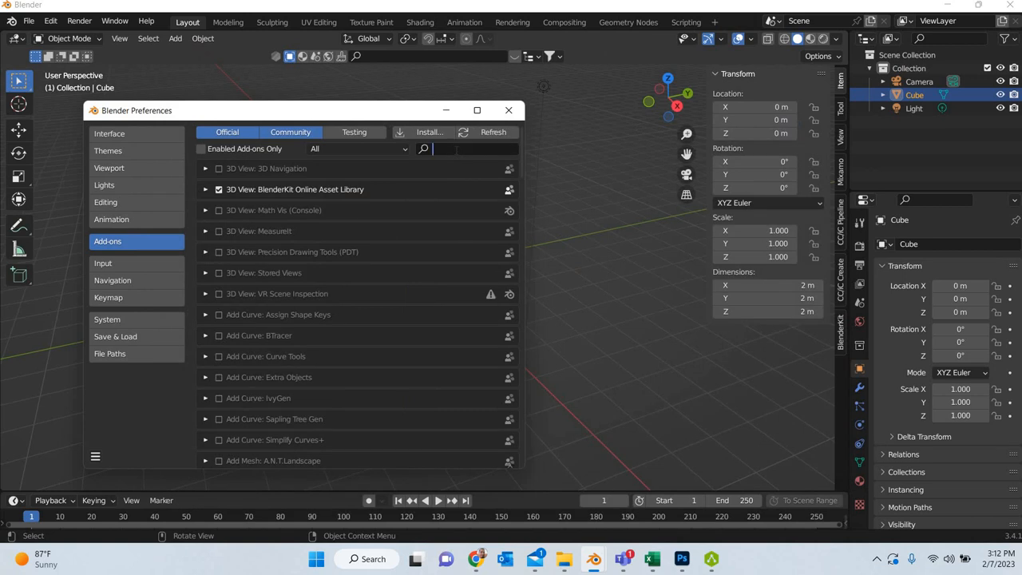
{"action": "type", "text": "cc"}
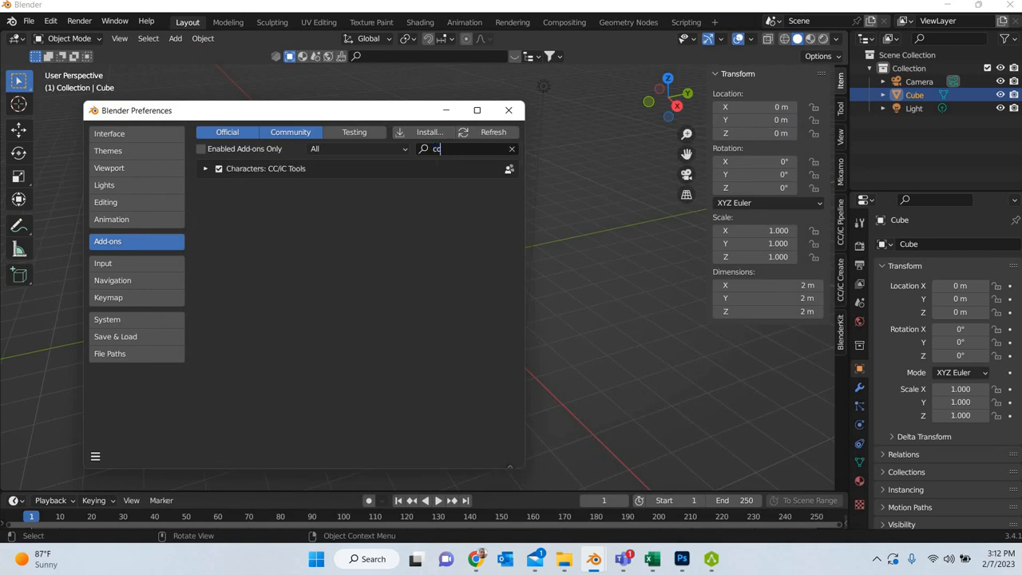
{"action": "left_click", "coordinate": [507, 111]}
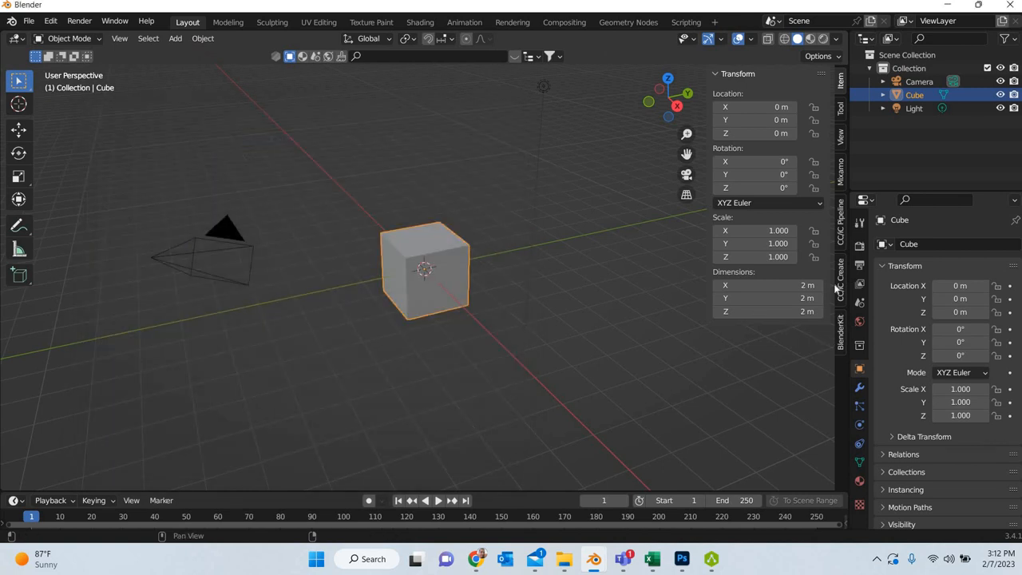
{"action": "mouse_move", "coordinate": [838, 291]}
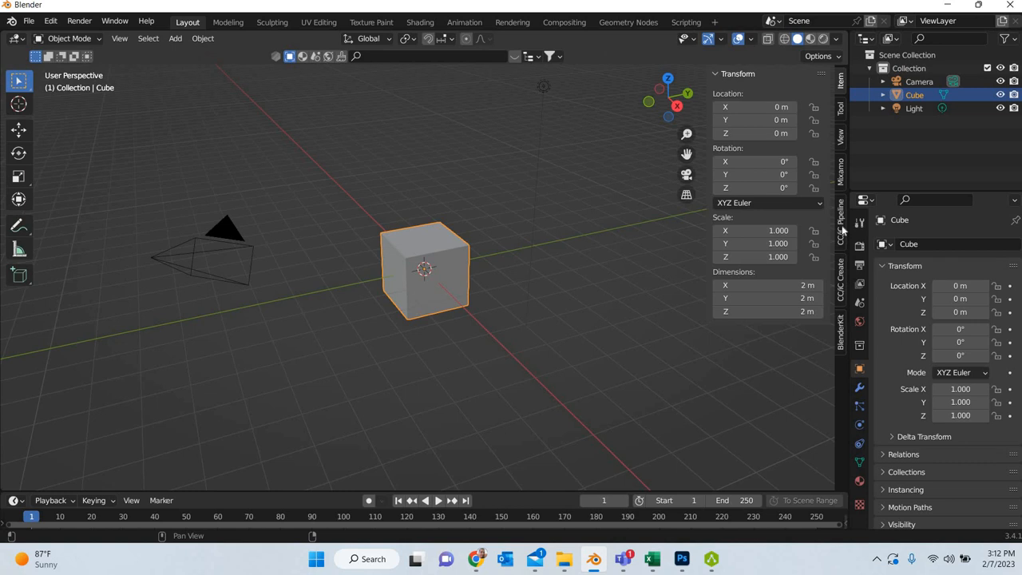
{"action": "left_click", "coordinate": [840, 232]}
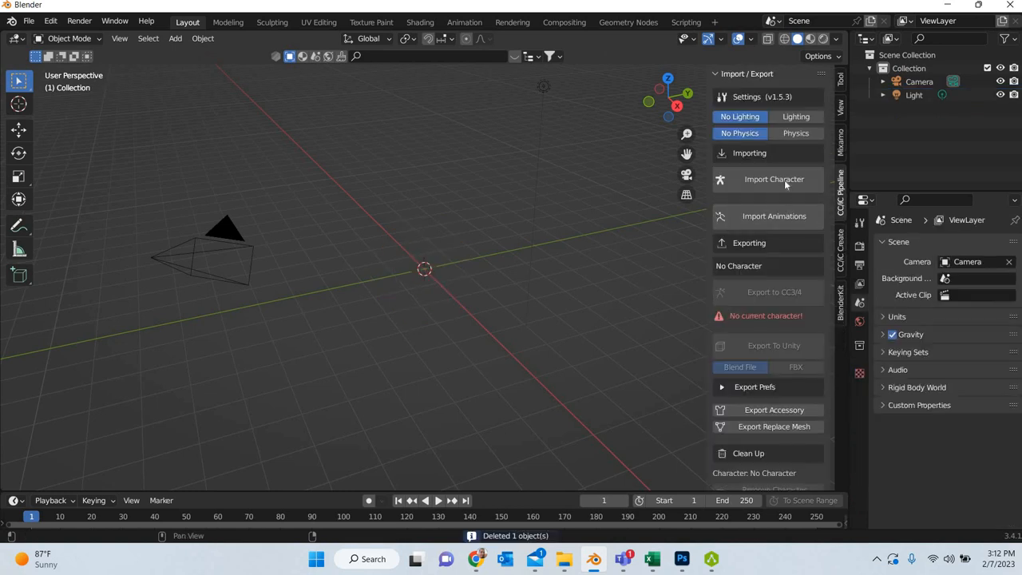
Import 'lucy without subdiv.fbx' from the rigging/accurig folder as a CC/iC character.
{"action": "left_click", "coordinate": [772, 179]}
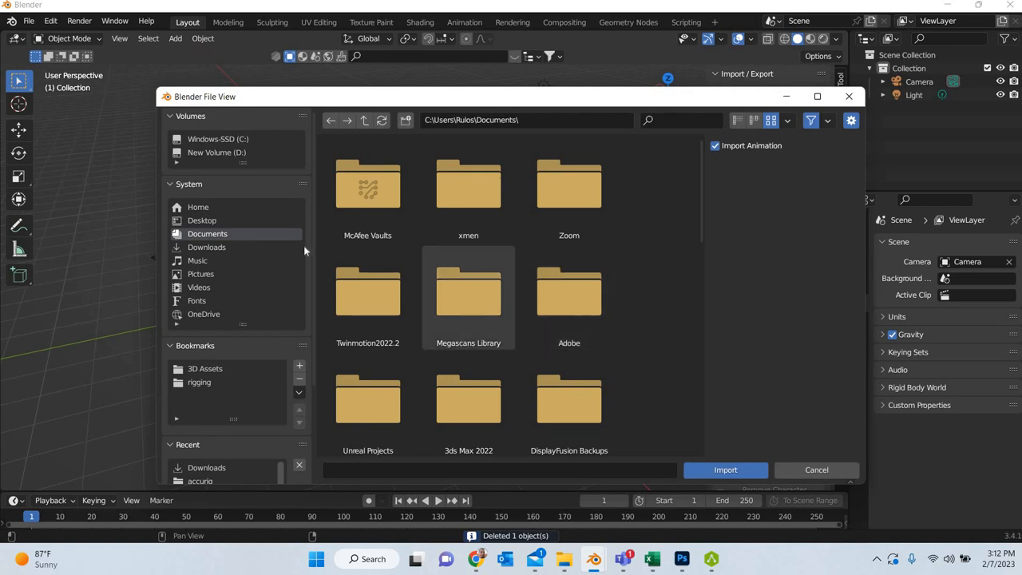
{"action": "left_click", "coordinate": [198, 382]}
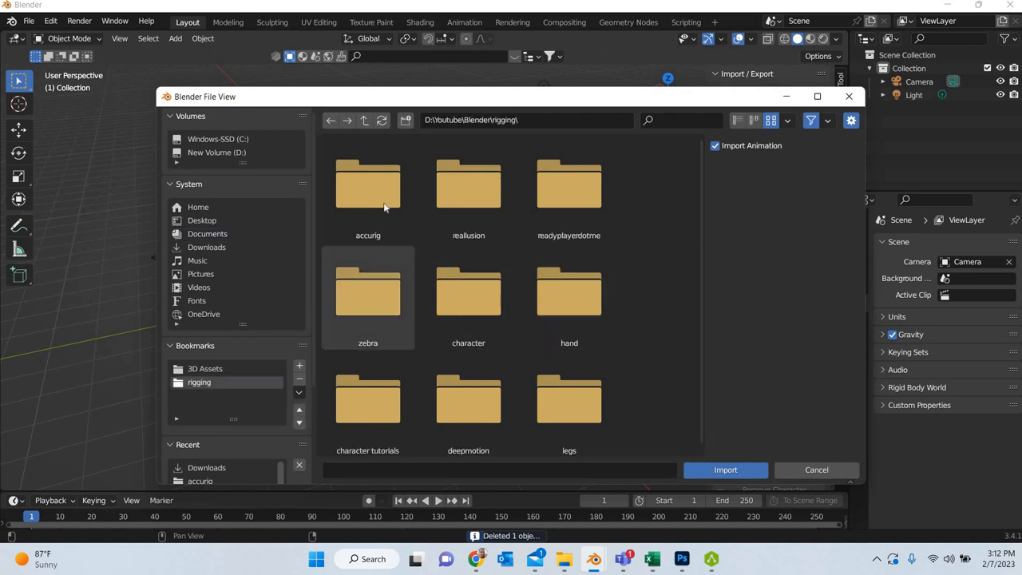
{"action": "double_click", "coordinate": [368, 184]}
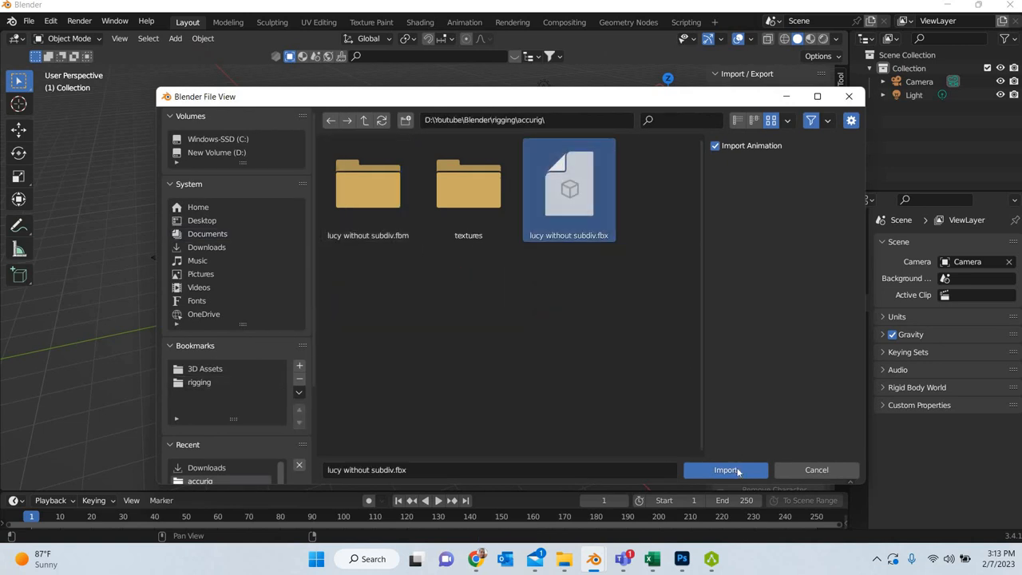
{"action": "left_click", "coordinate": [725, 469]}
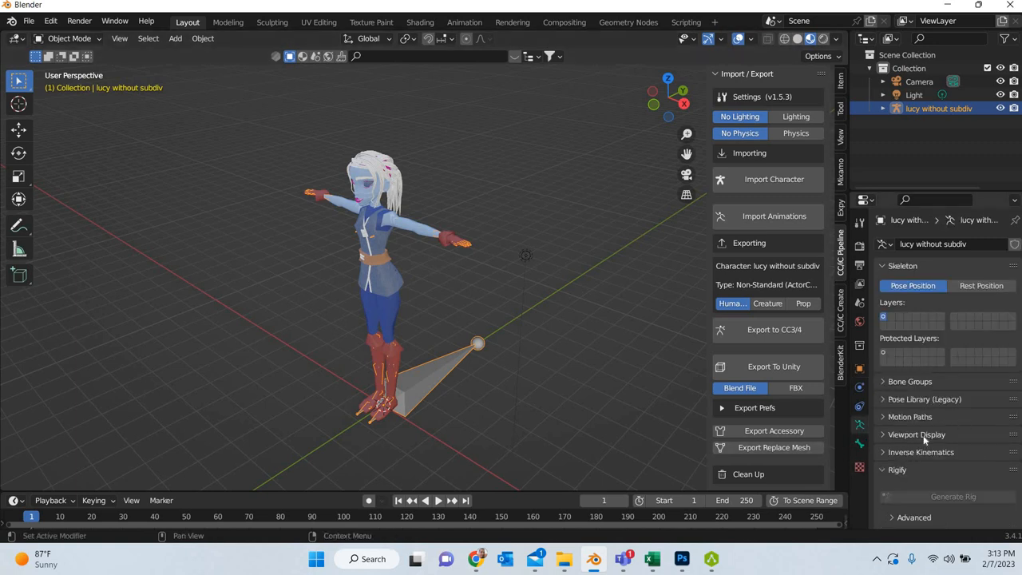
Enable In Front for Lucy's armature display and expand the Rigging & Animation panel.
{"action": "left_click", "coordinate": [917, 434]}
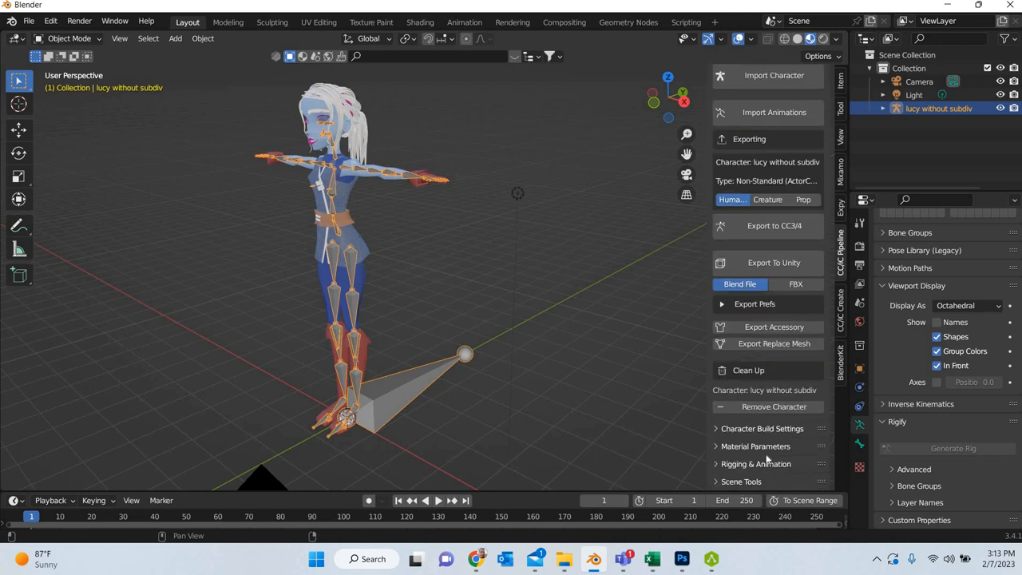
{"action": "left_click", "coordinate": [755, 463]}
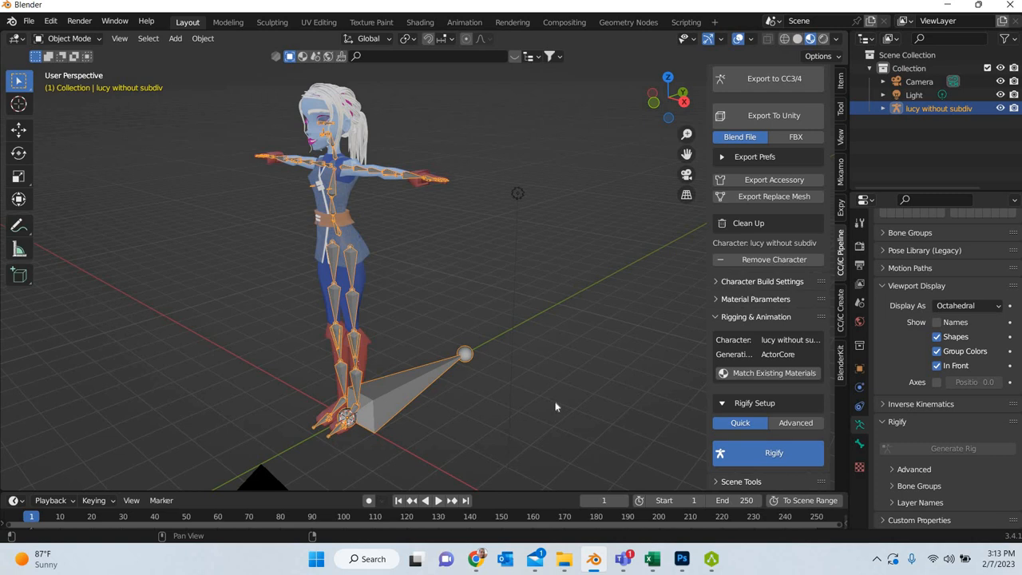
{"action": "mouse_move", "coordinate": [498, 411]}
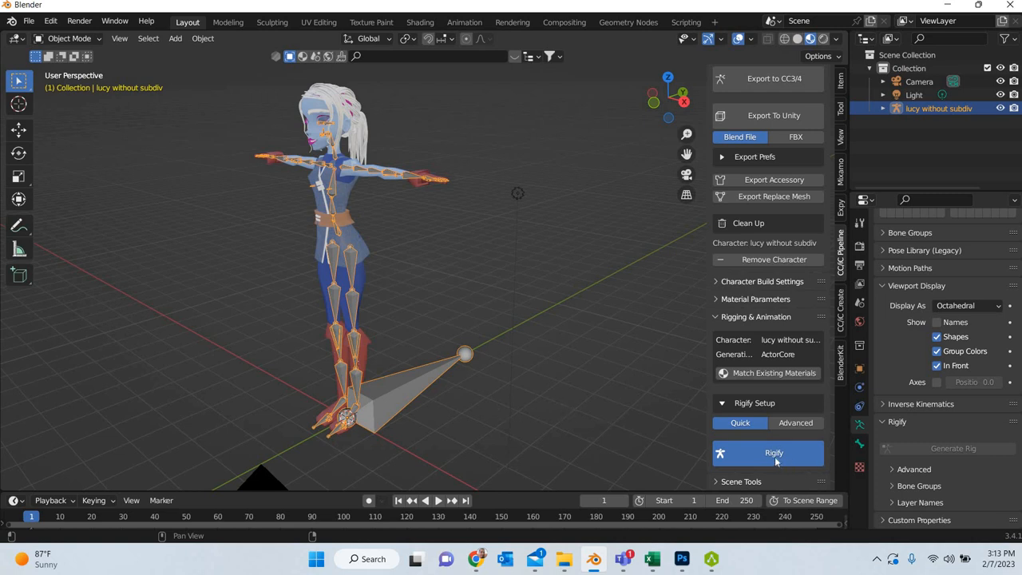
Run the Quick Rigify setup to generate the lucy without subdiv_Rigify control rig.
{"action": "left_click", "coordinate": [773, 453]}
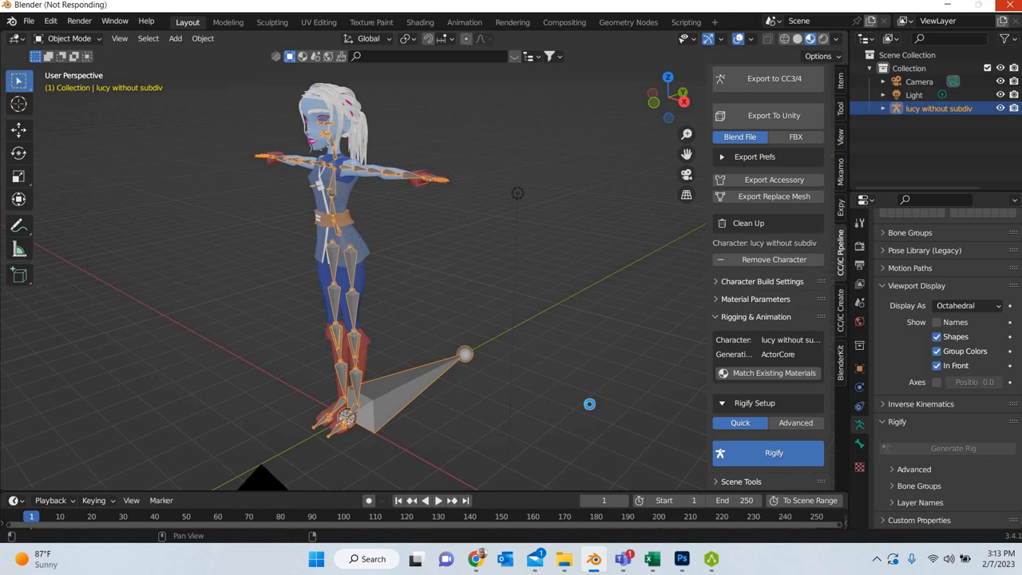
{"action": "left_click", "coordinate": [773, 454]}
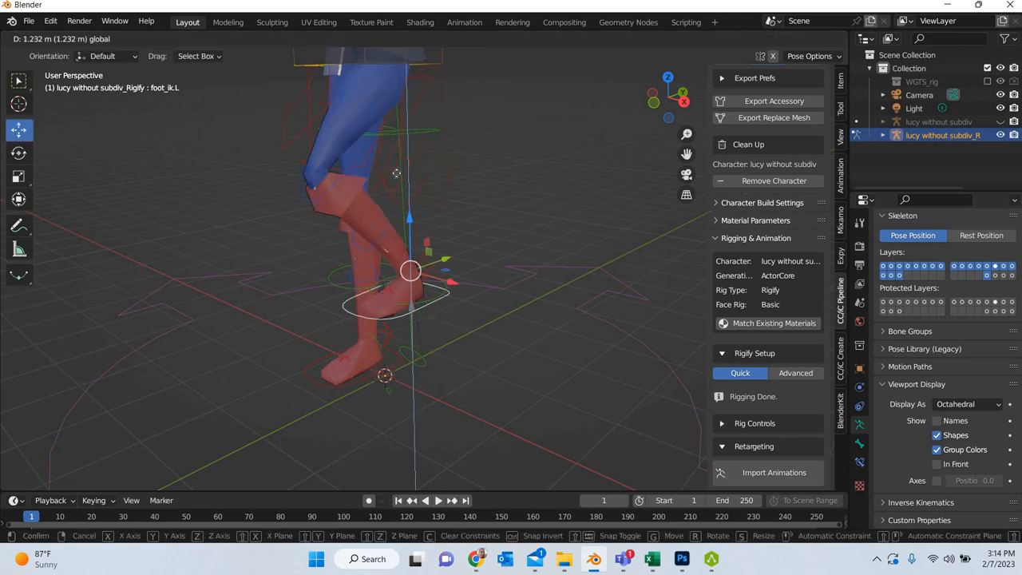
Test the rig by dragging foot_ik.L and hand_ik.L, returning Lucy to T-pose.
{"action": "left_click_drag", "start_coordinate": [409, 269], "coordinate": [412, 357]}
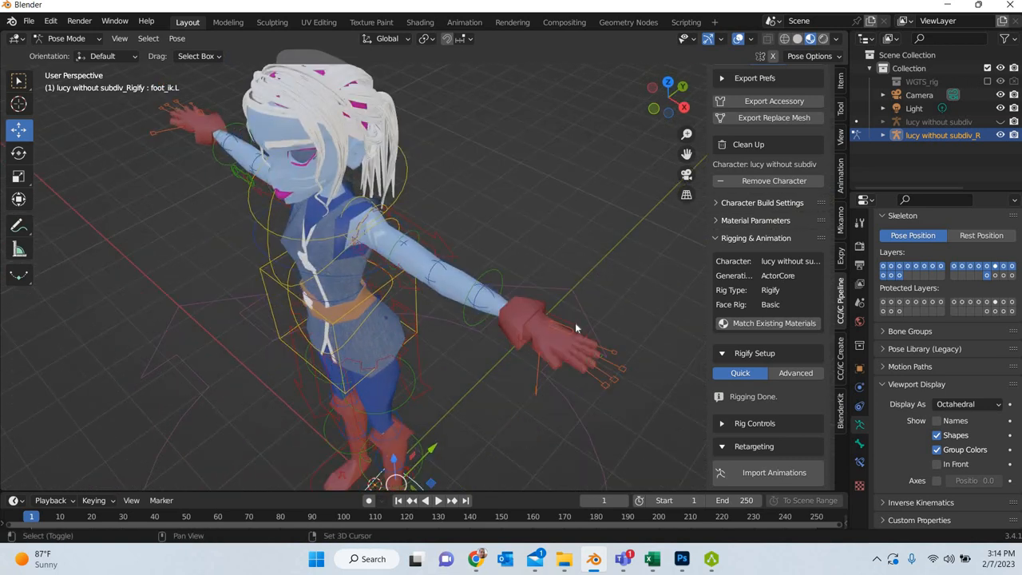
{"action": "left_click", "coordinate": [534, 323]}
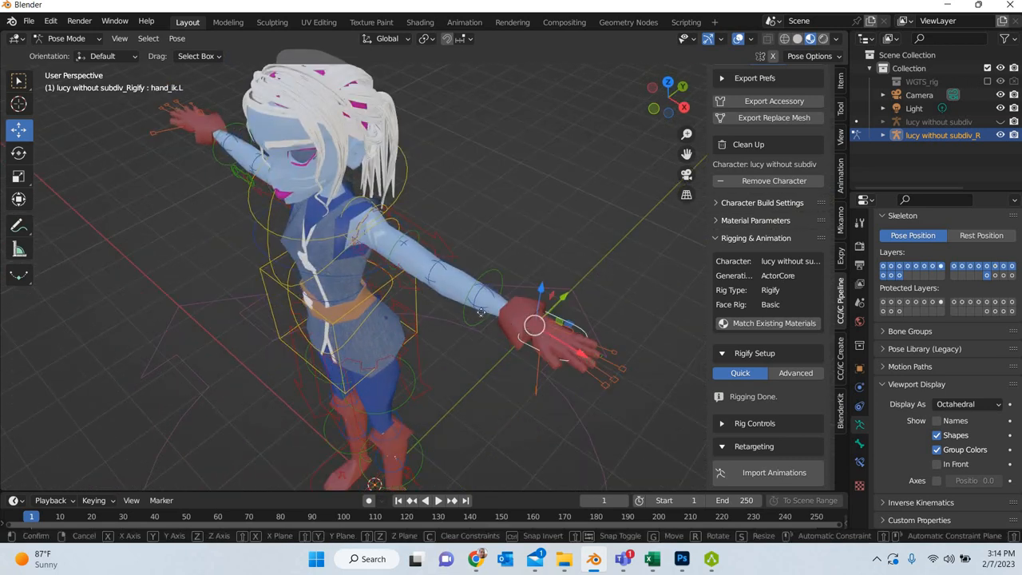
{"action": "left_click_drag", "start_coordinate": [534, 326], "coordinate": [505, 306]}
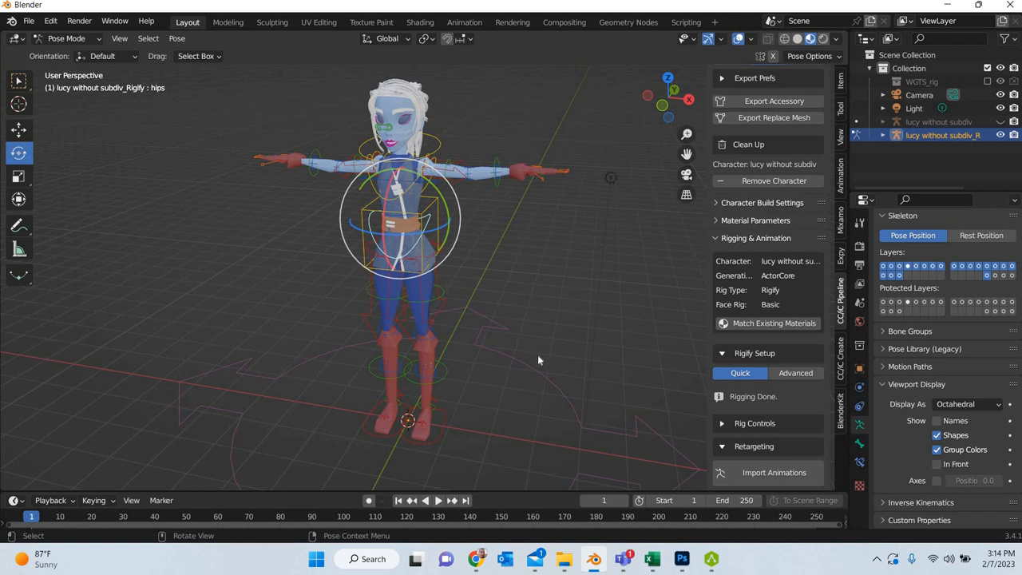
{"action": "left_click_drag", "start_coordinate": [540, 361], "coordinate": [473, 349]}
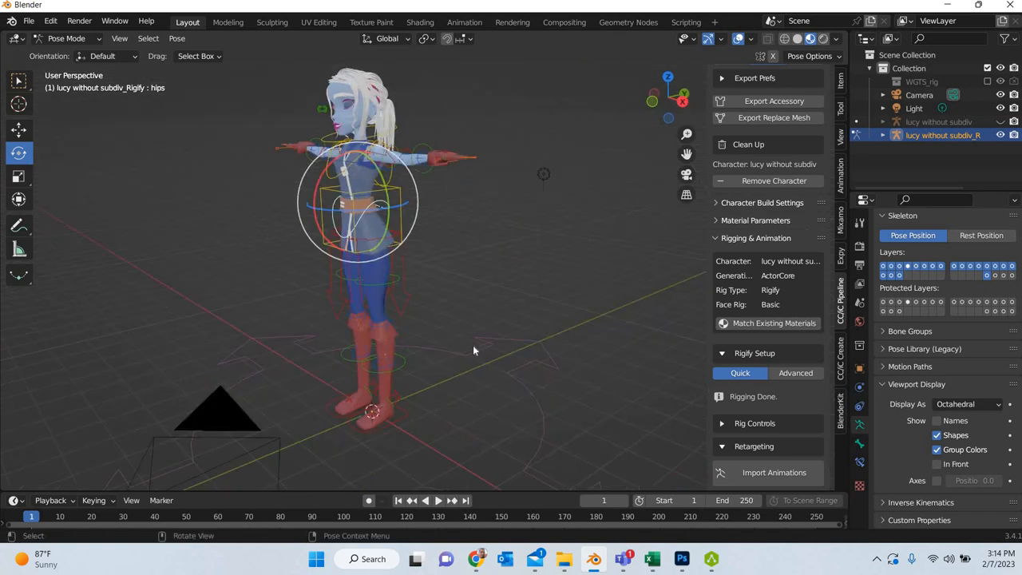
{"action": "mouse_move", "coordinate": [601, 320]}
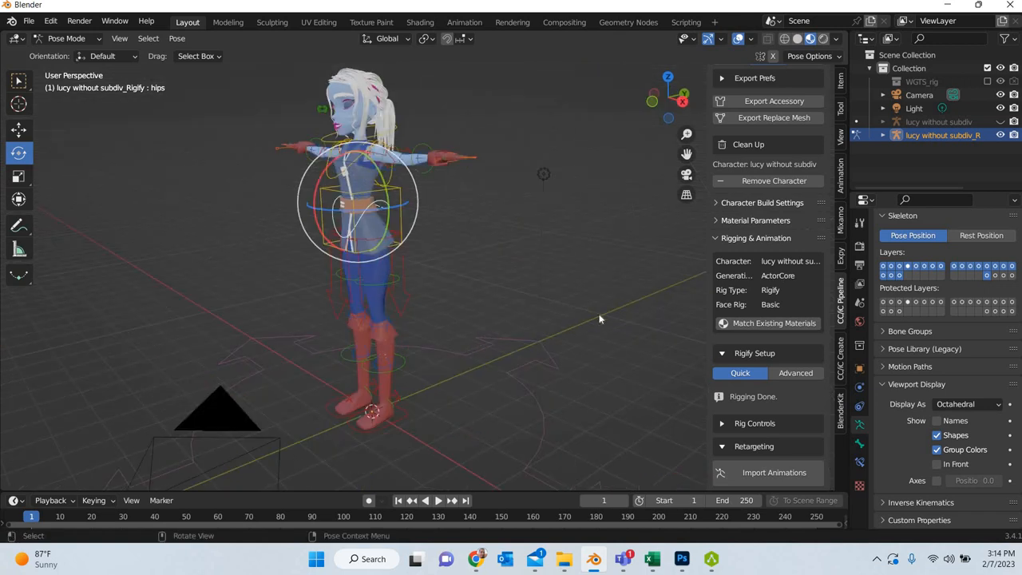